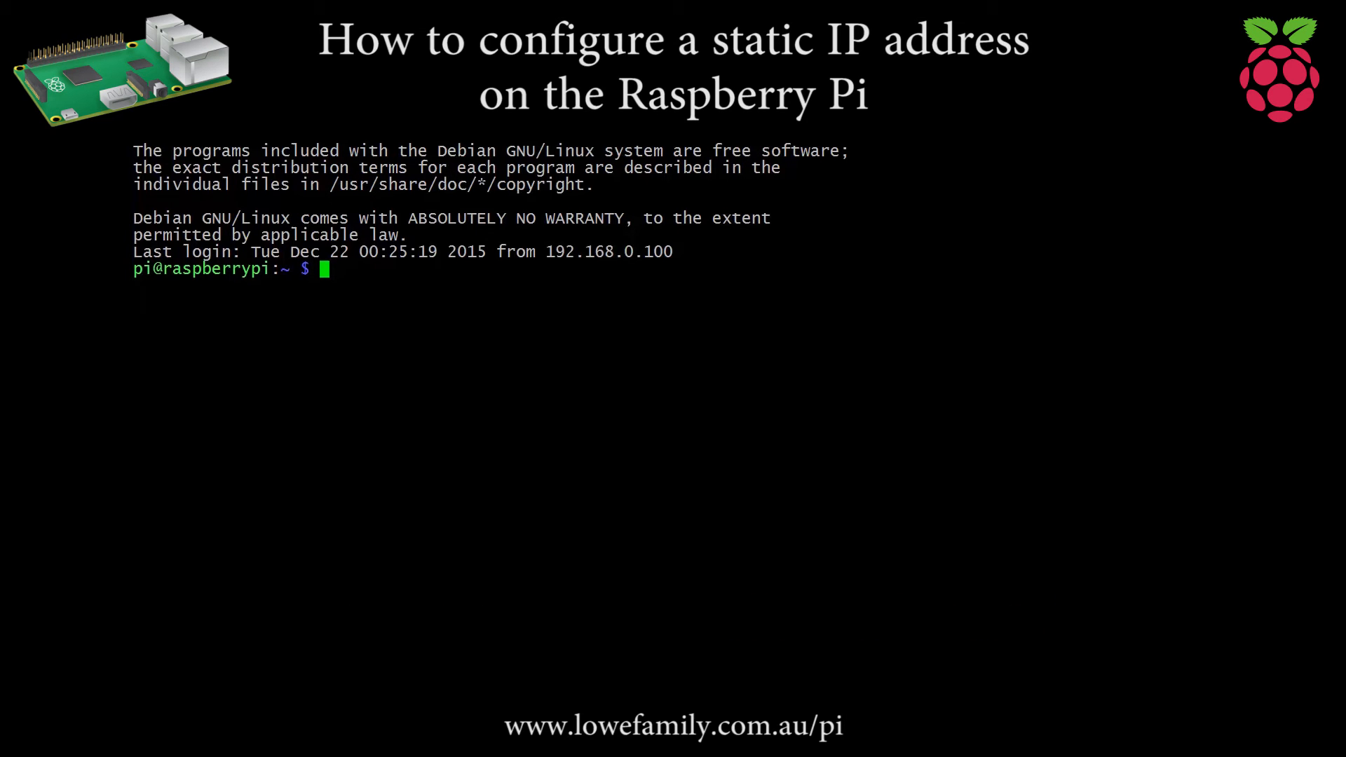
Run sudo nano /etc/dhcpcd.conf to edit the DHCP client config as root.
type("sudo")
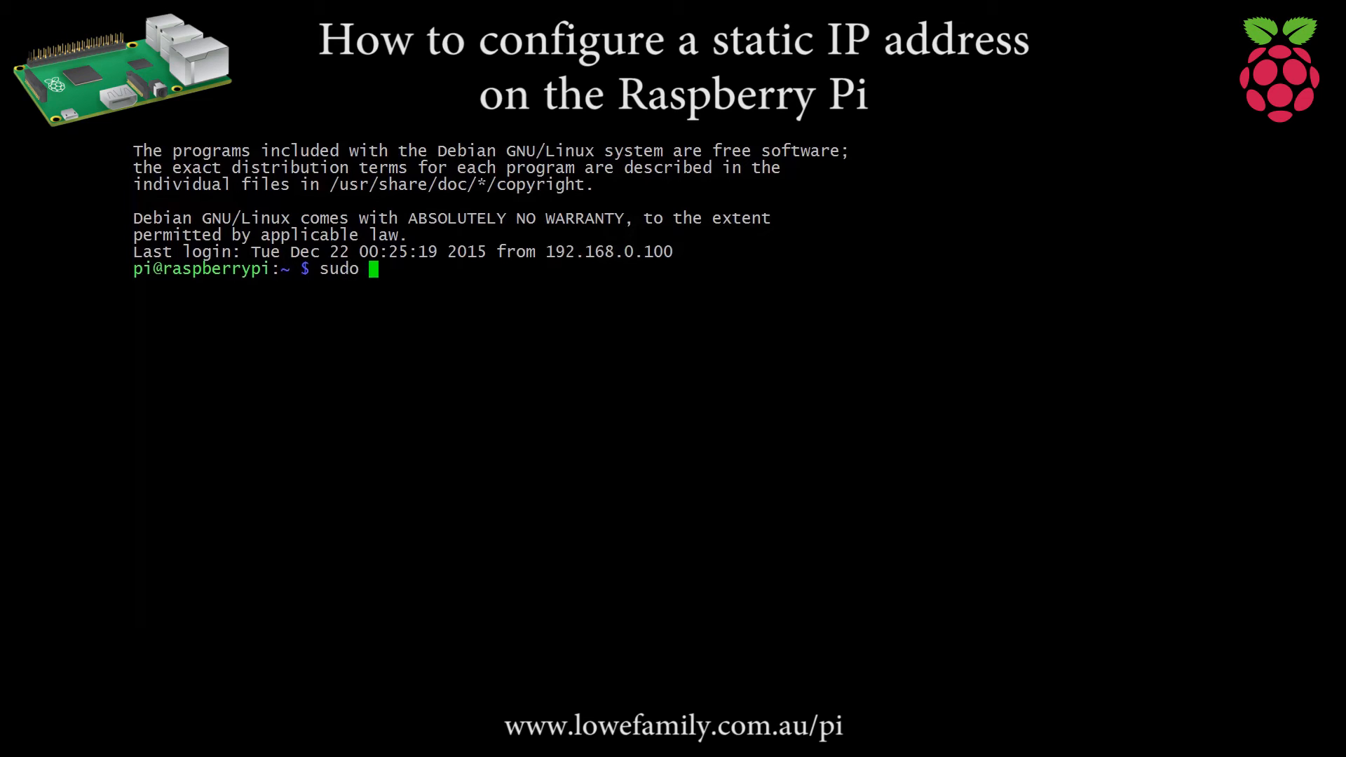
type("nano")
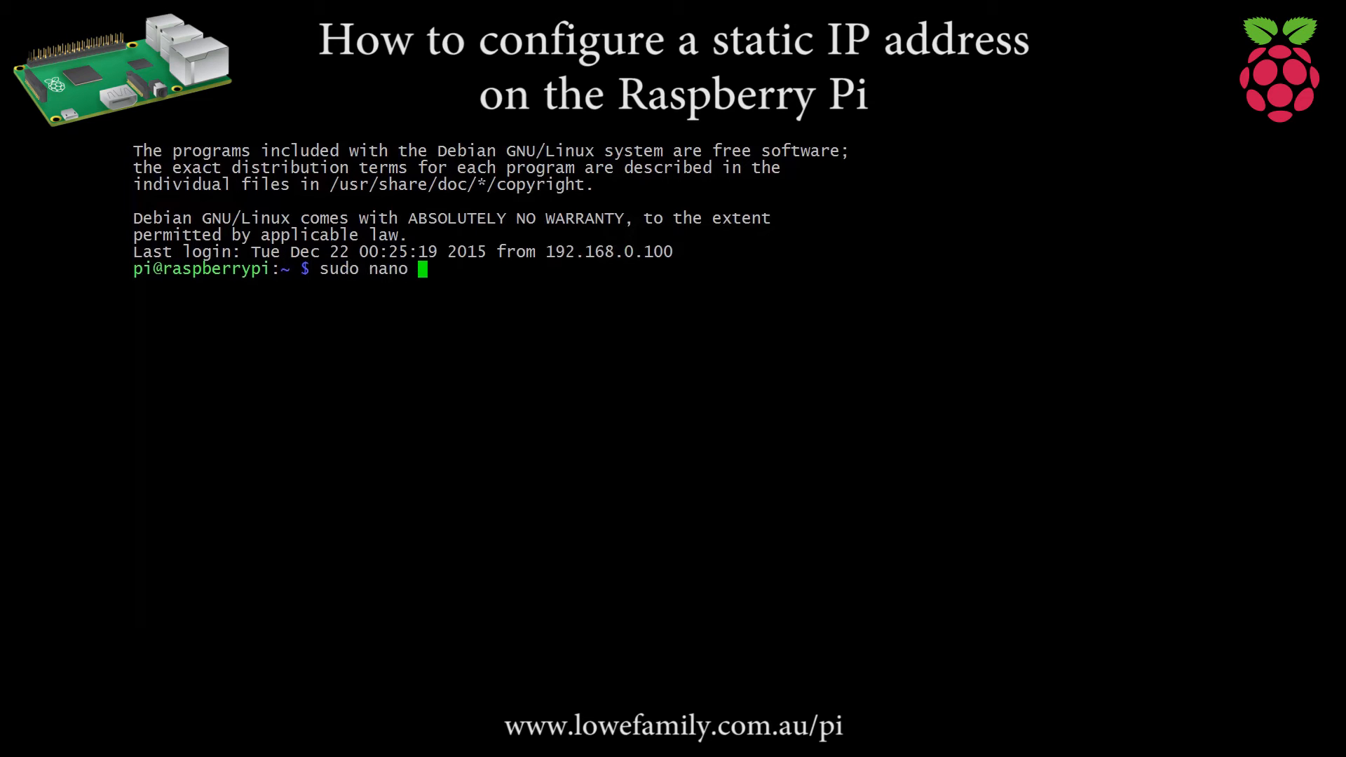
type("/etc/")
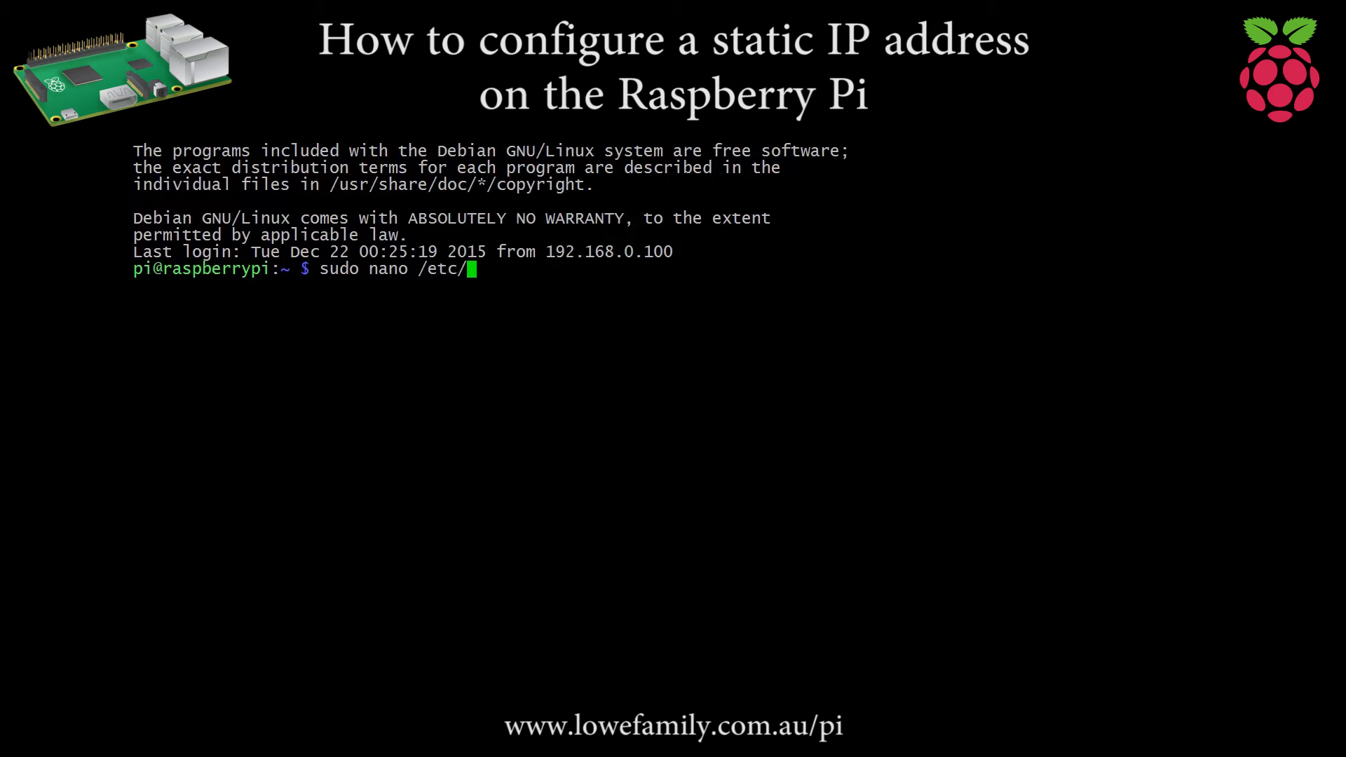
type("dhcpc")
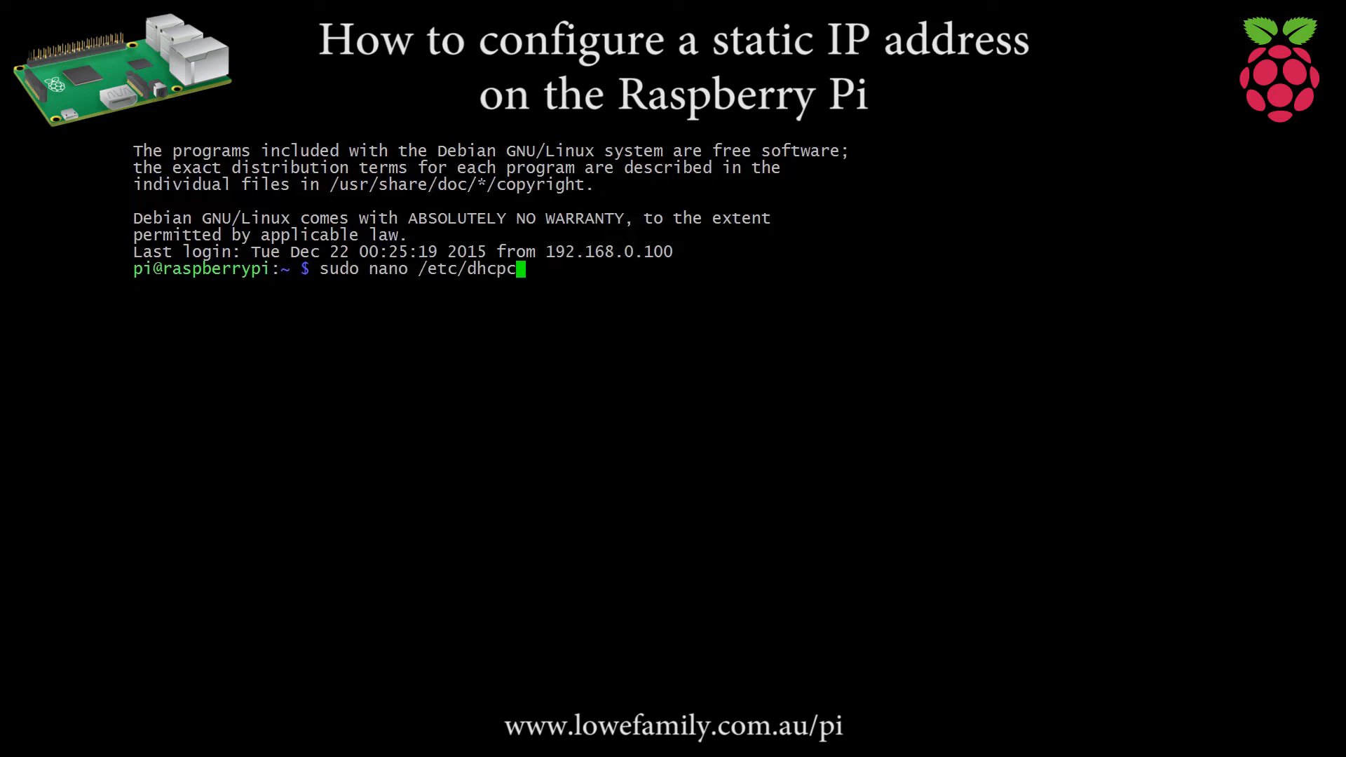
type("d.con")
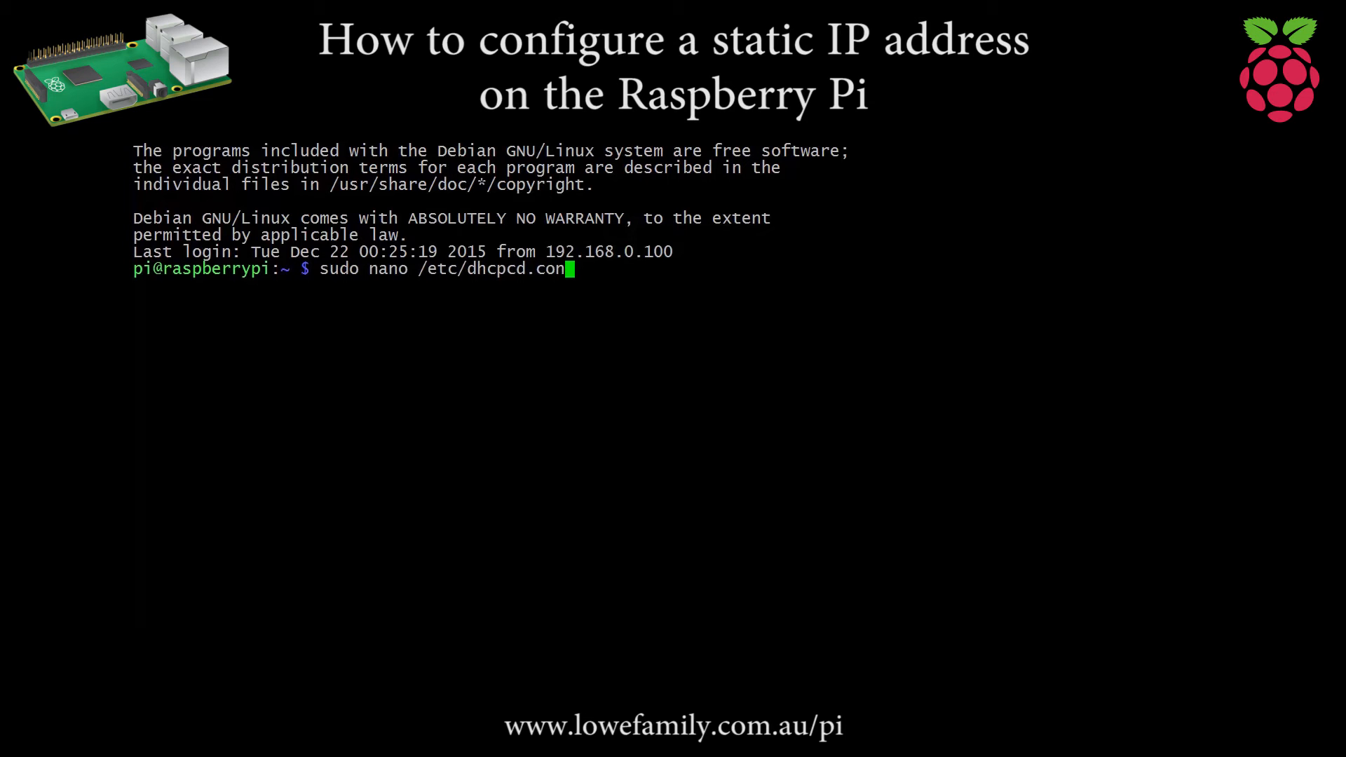
type("f")
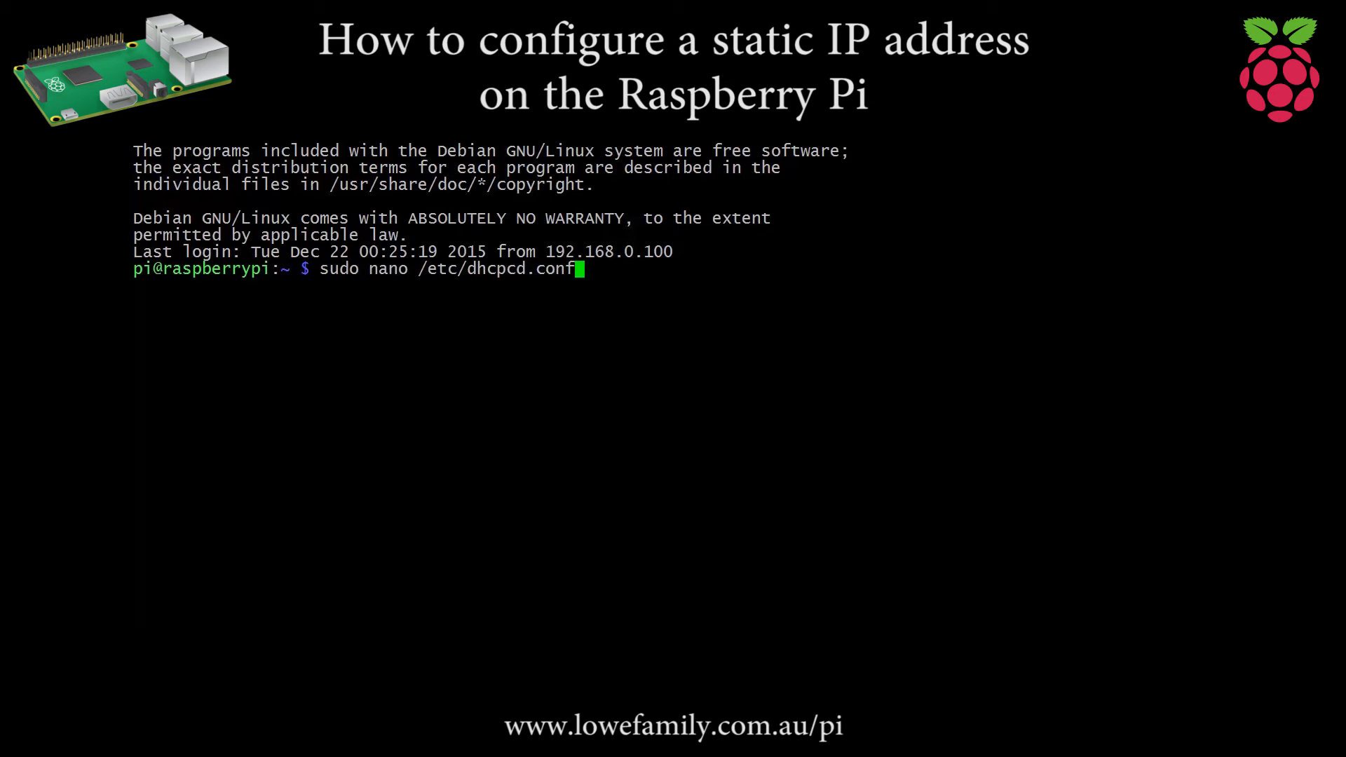
key("Return")
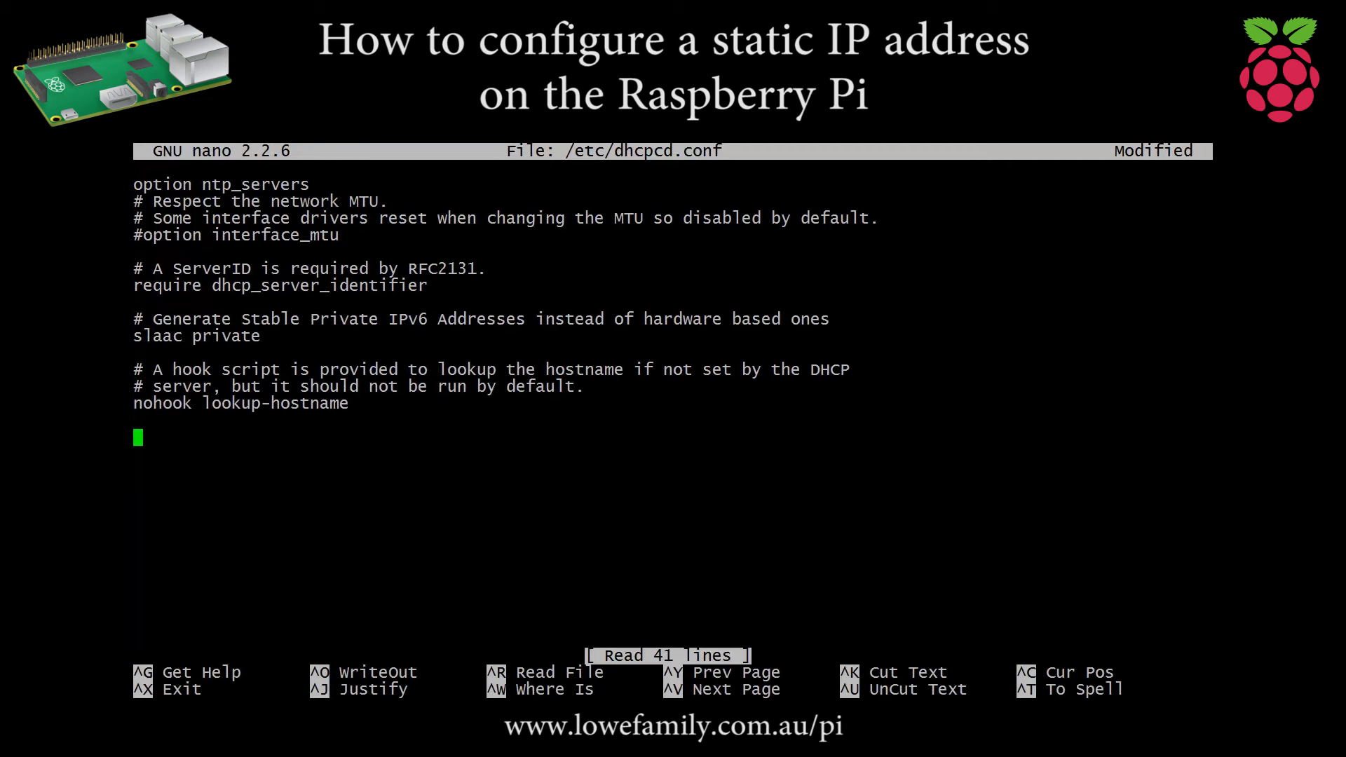
Append the line 'interface eth0' at the end of the file.
type("inte")
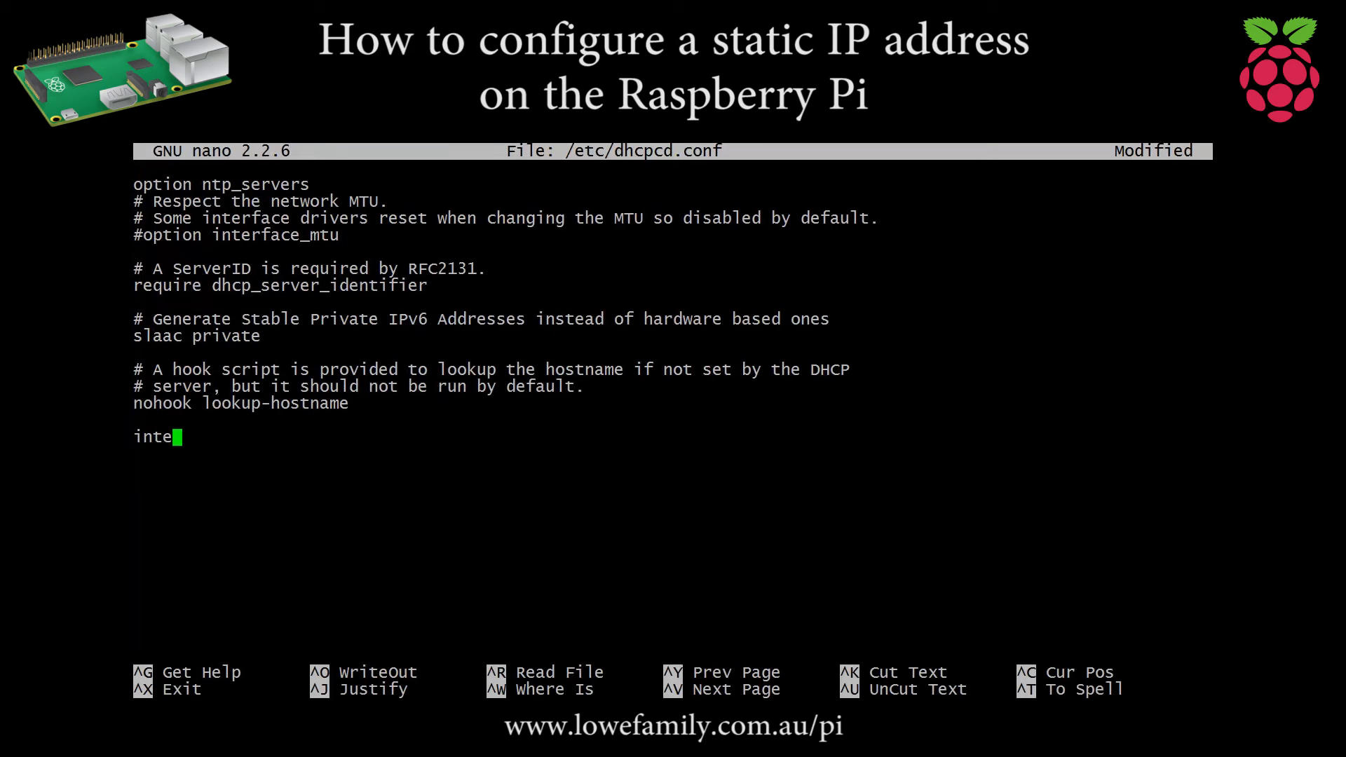
type("rface")
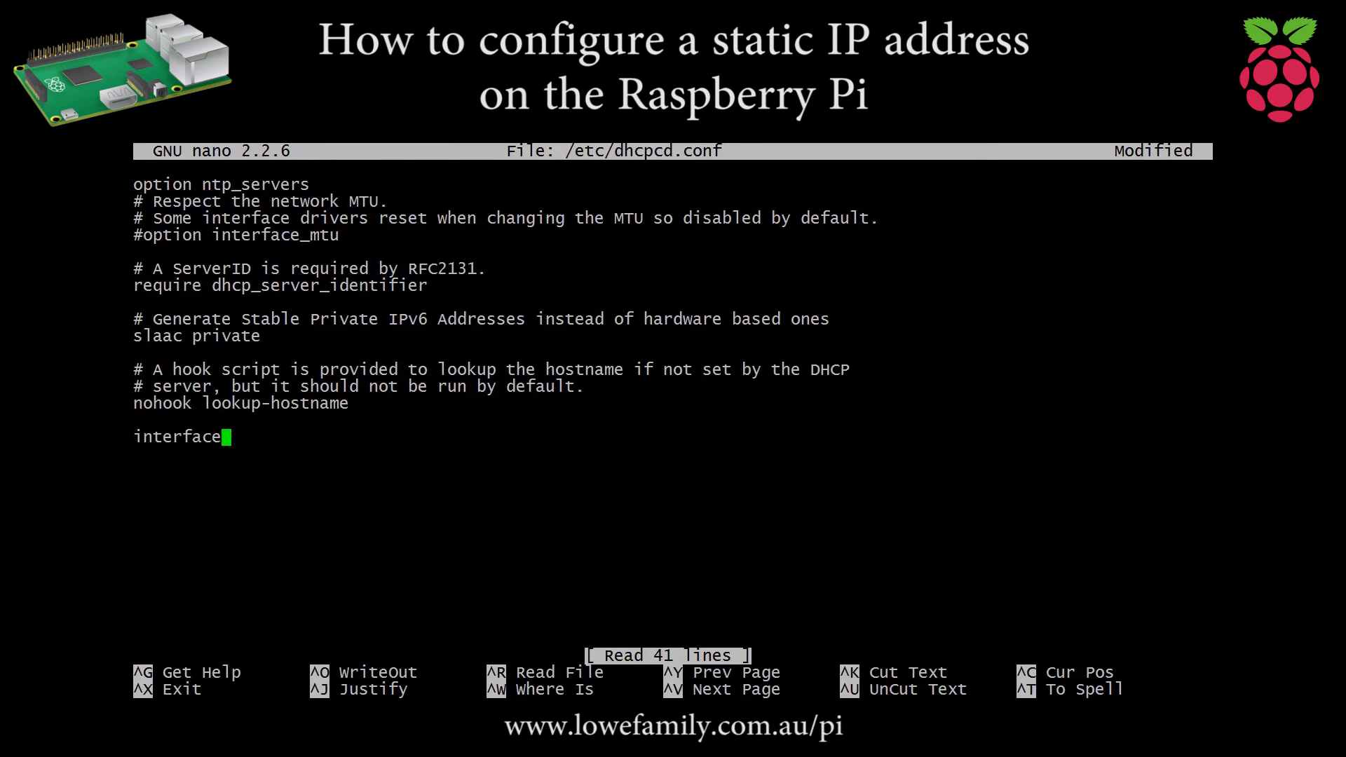
type("eth0")
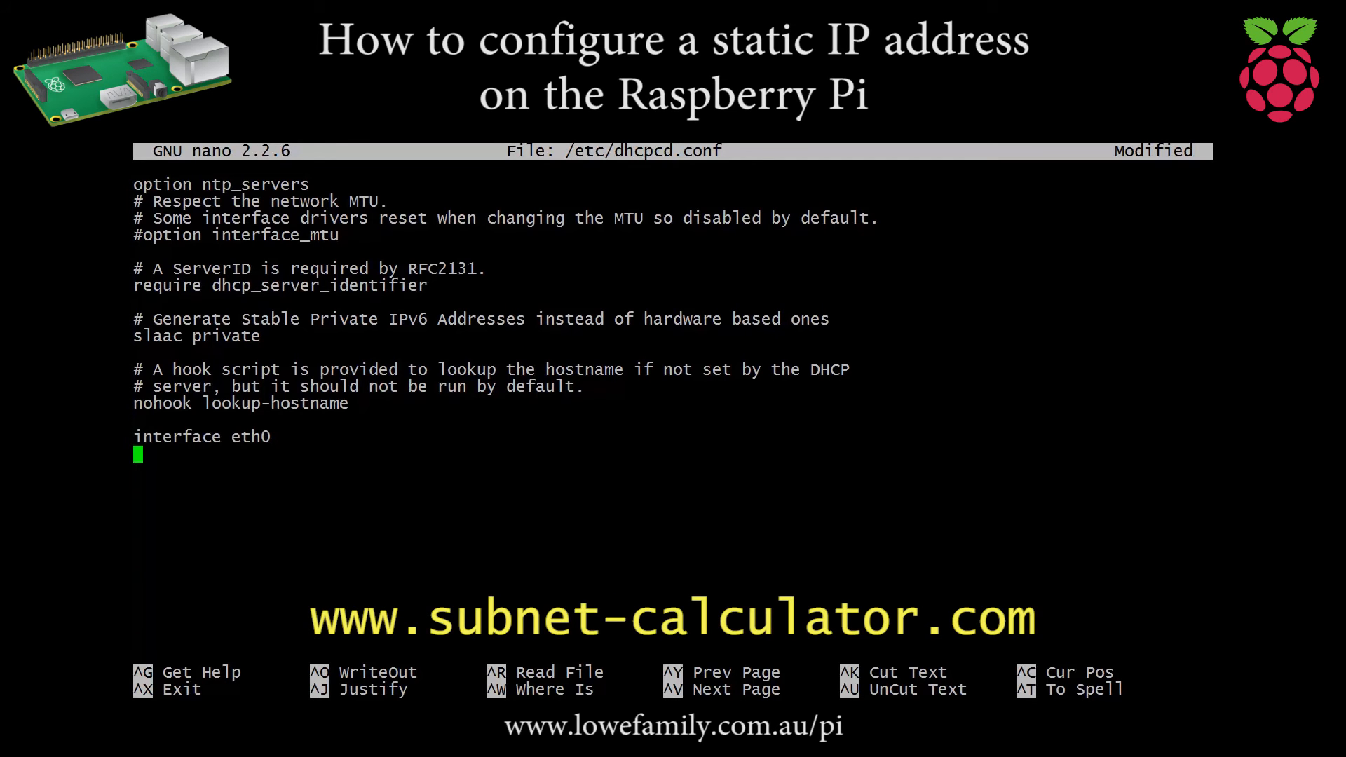
Add 'static ip_address=192.168.0.10/24' beneath the interface eth0 line.
type("sta")
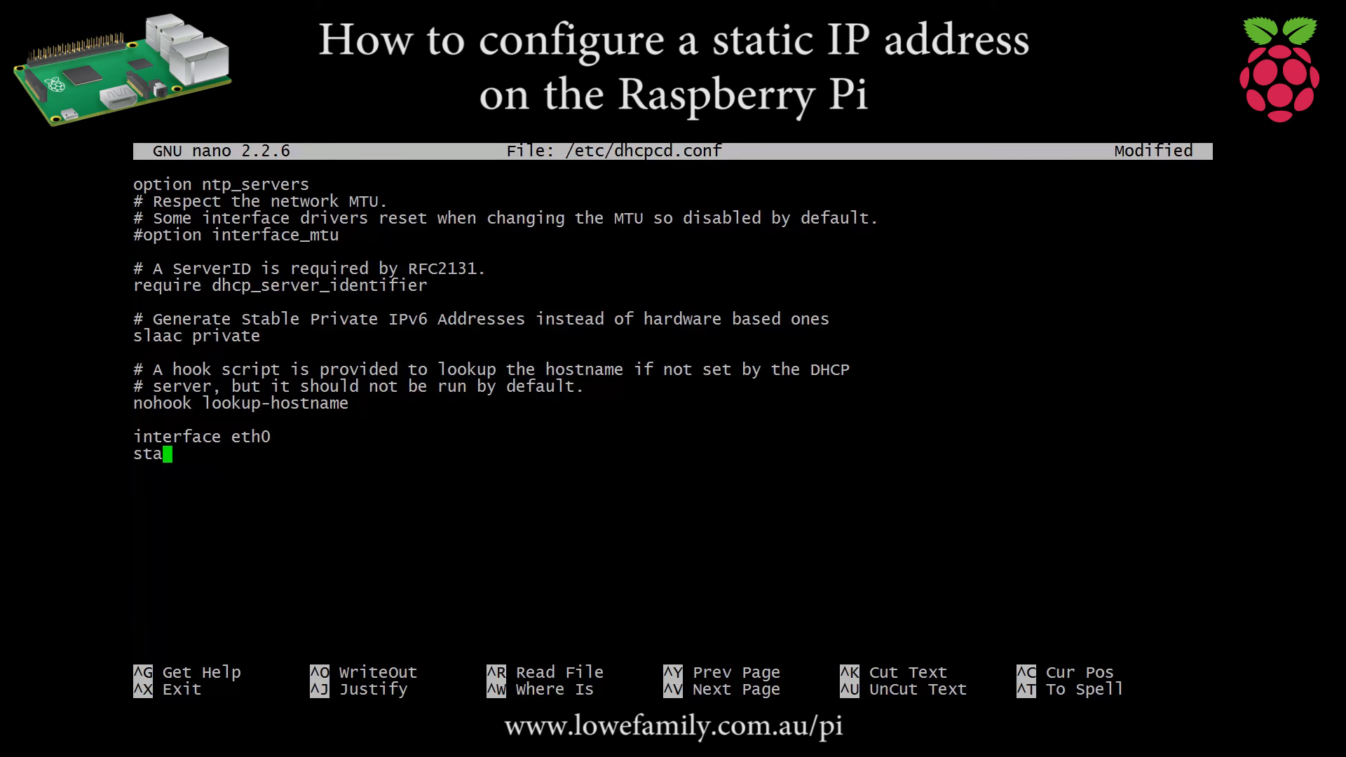
type("tic i")
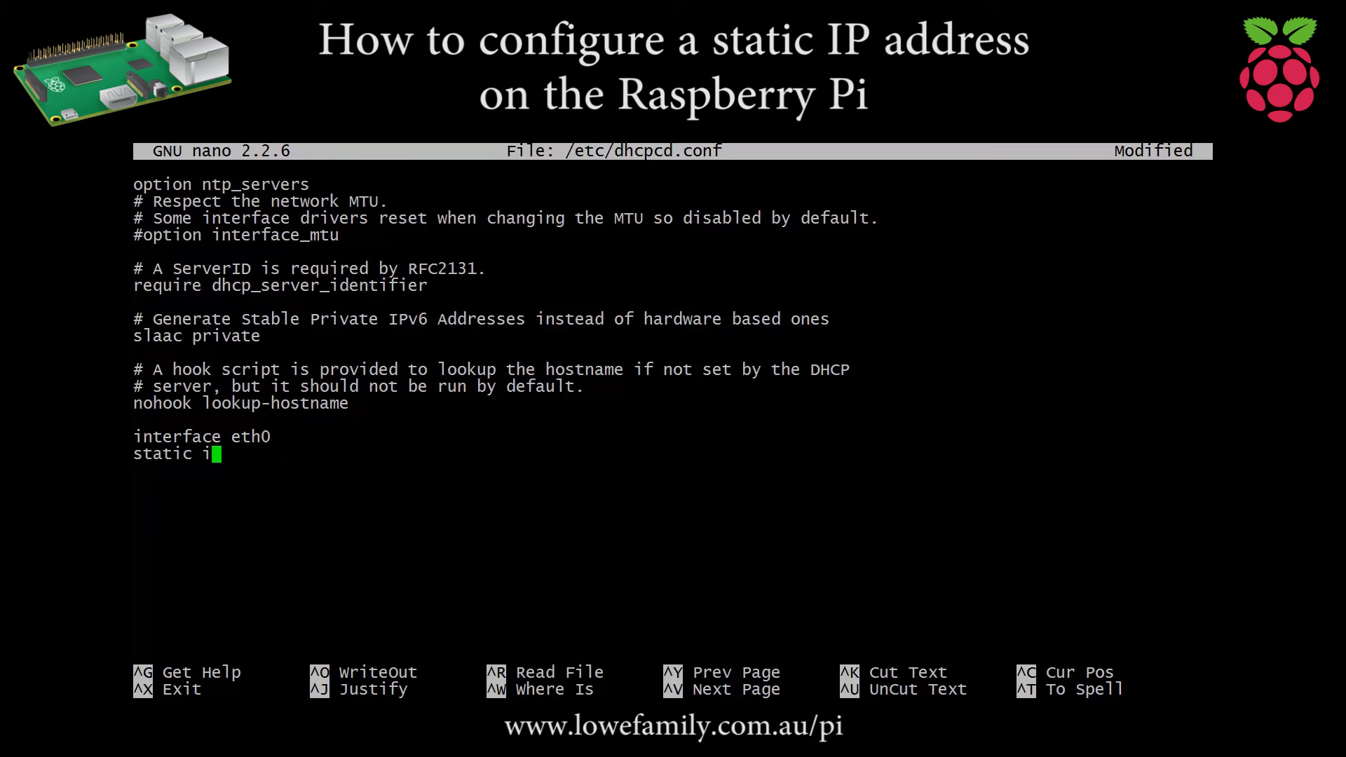
type("p_add")
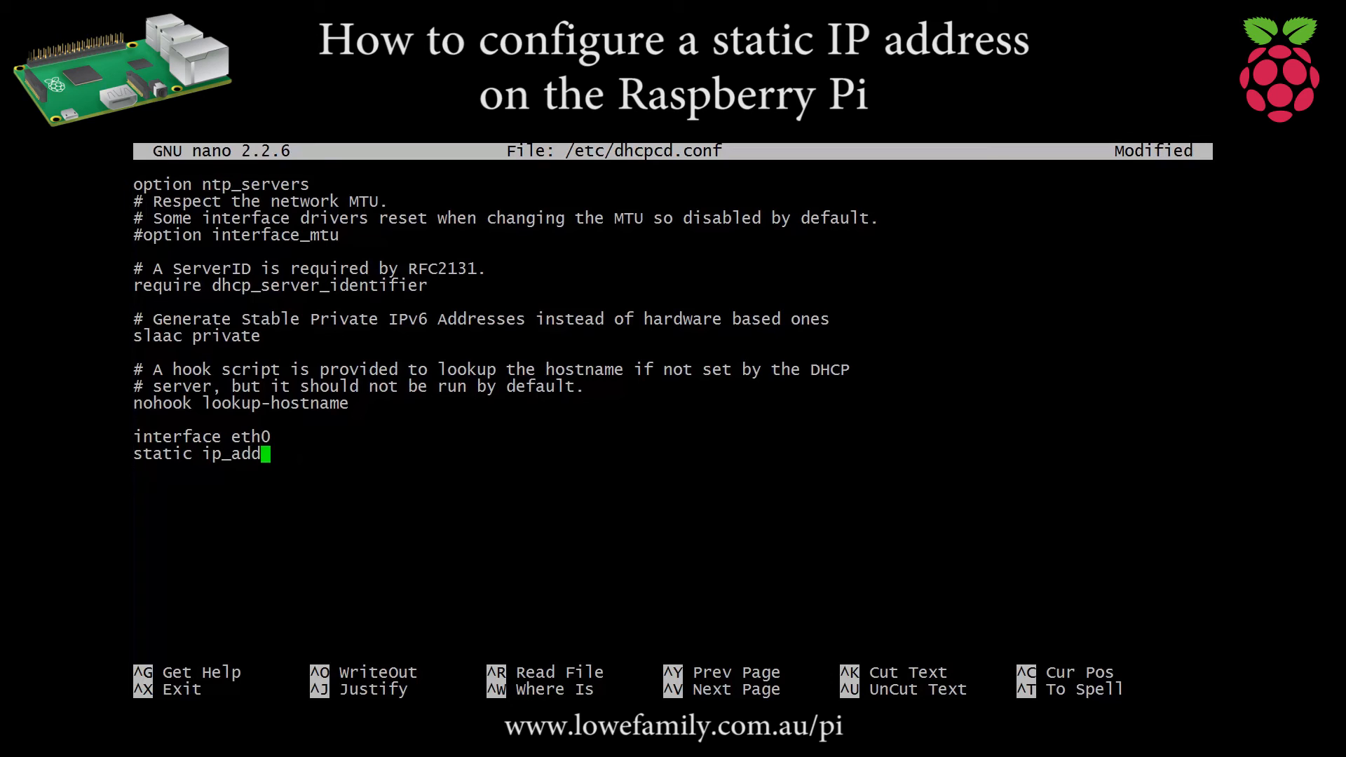
type("ress=")
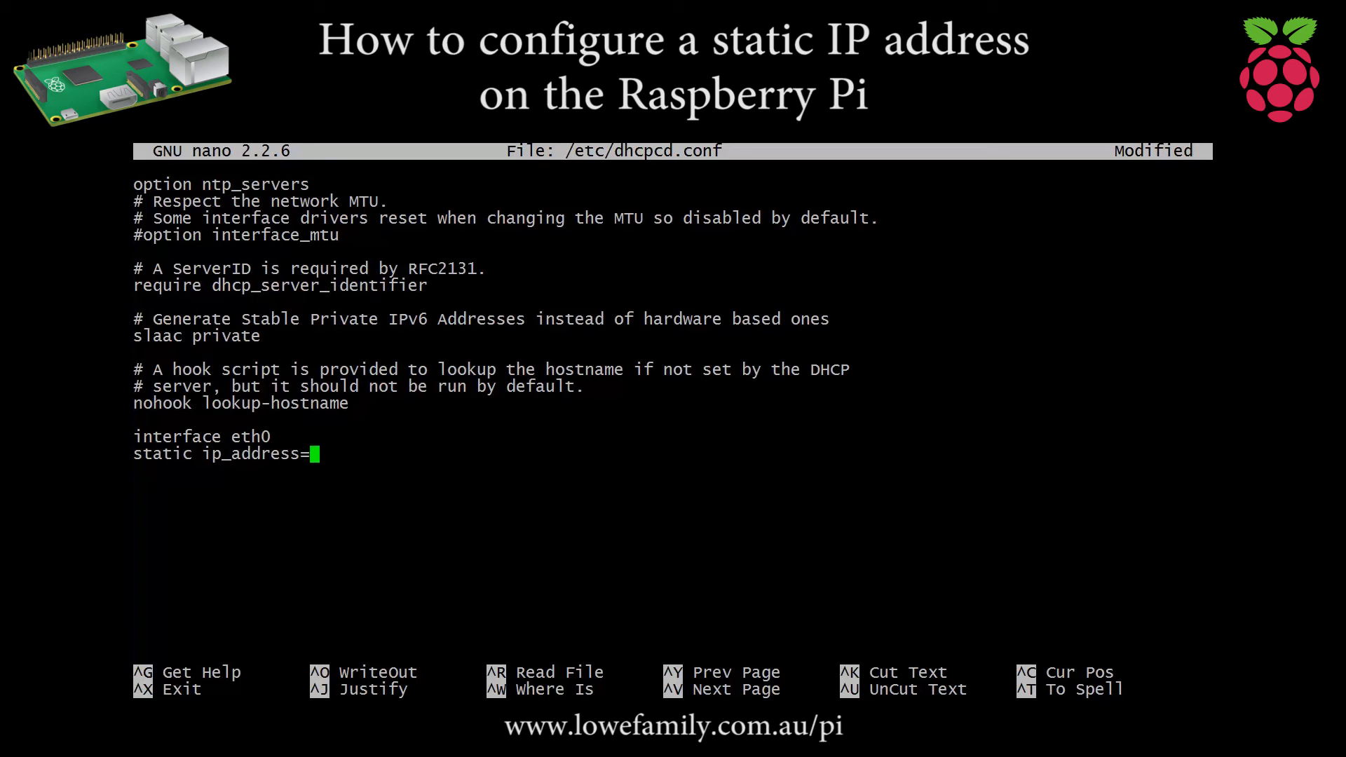
type("192.1")
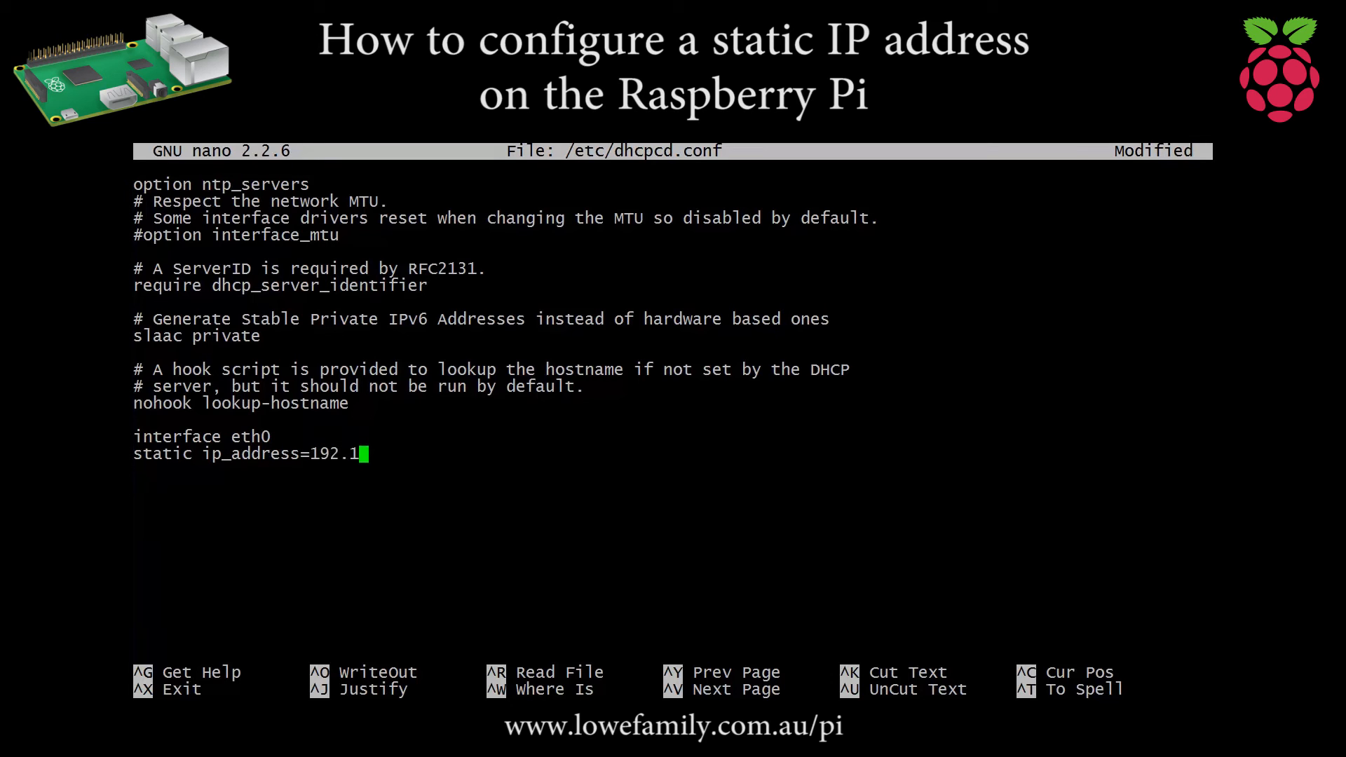
type("68.0.")
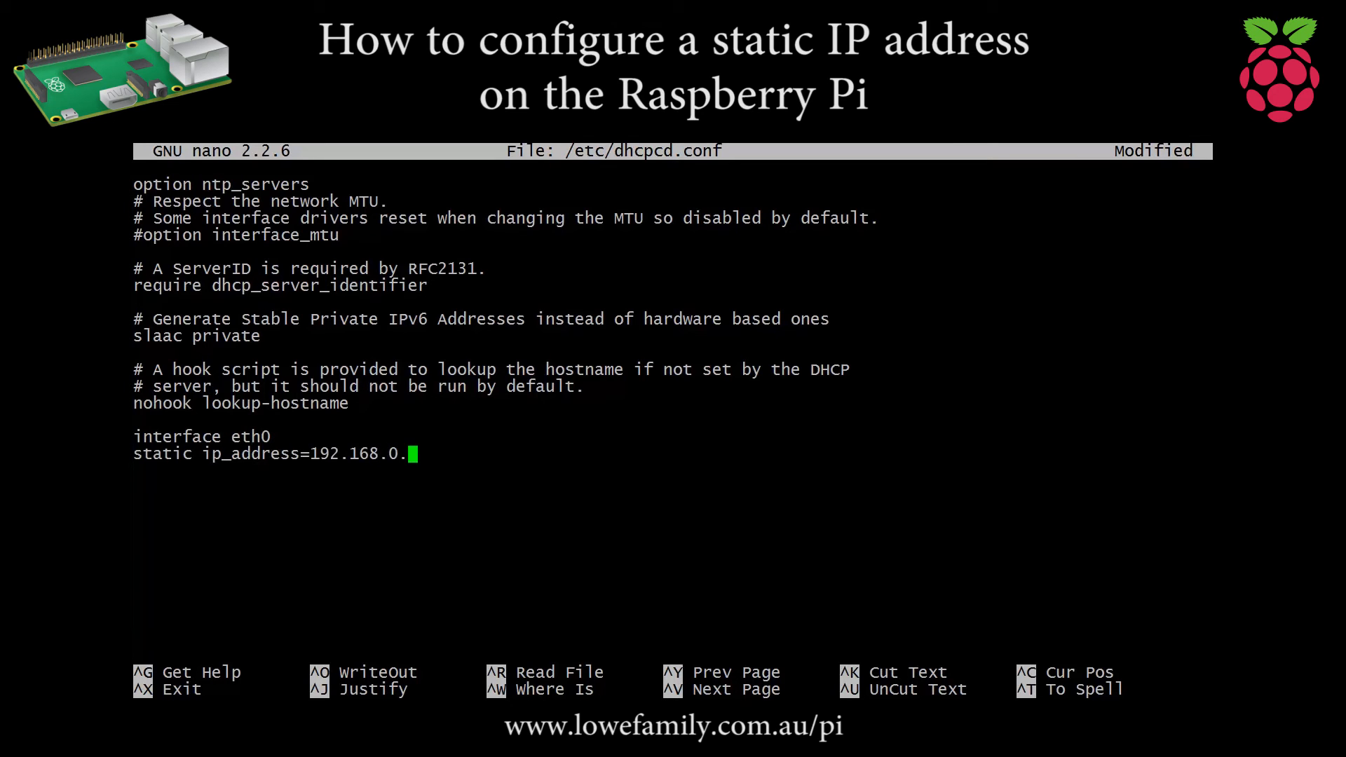
type("10/24")
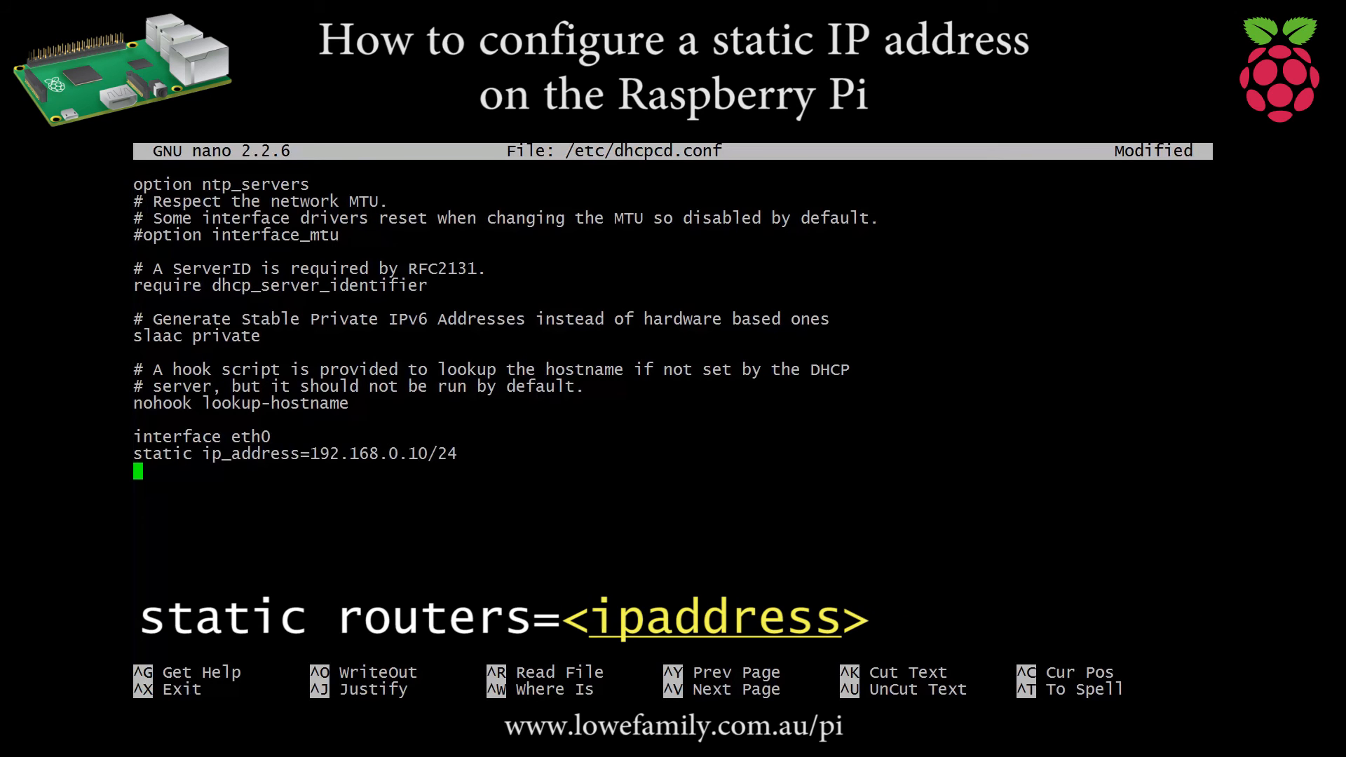
Add 'static routers=192.168.0.1' as the gateway line and begin a new line.
type("s")
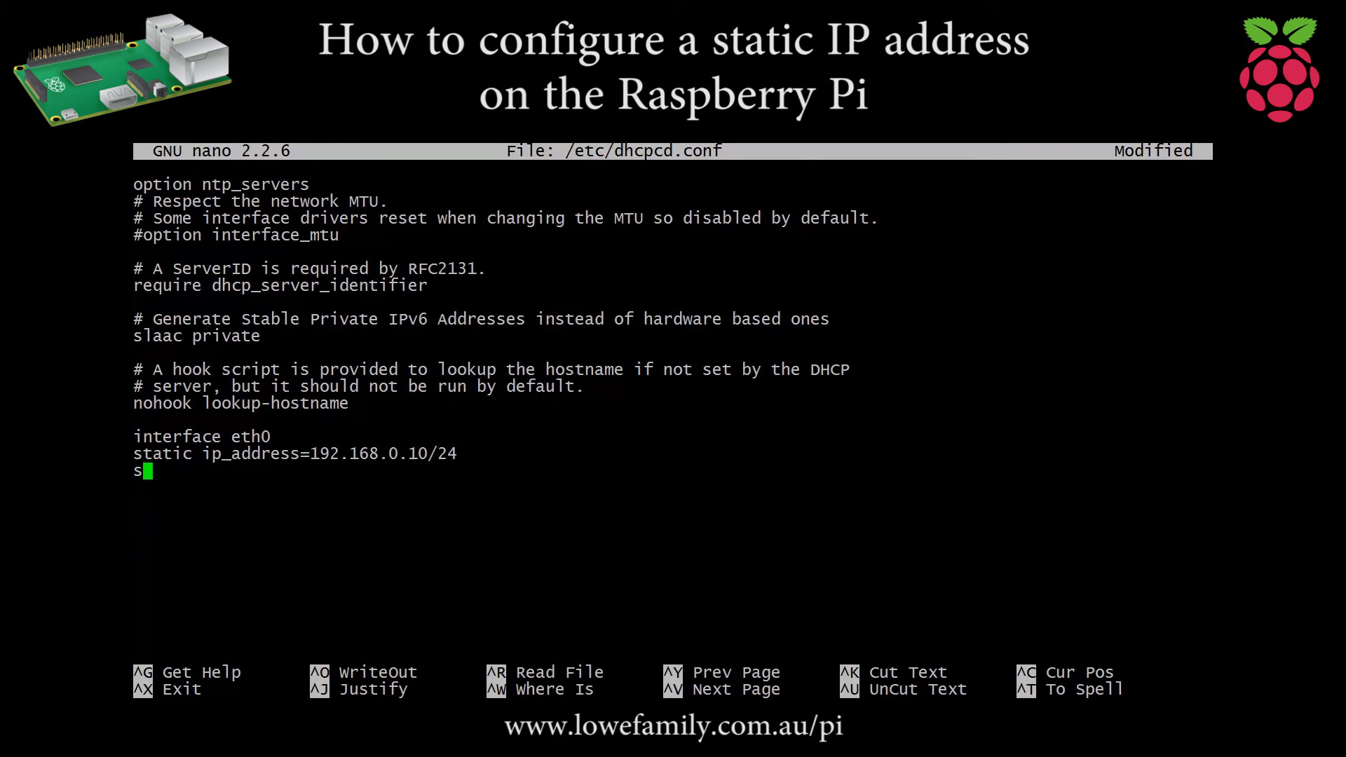
type("tatic")
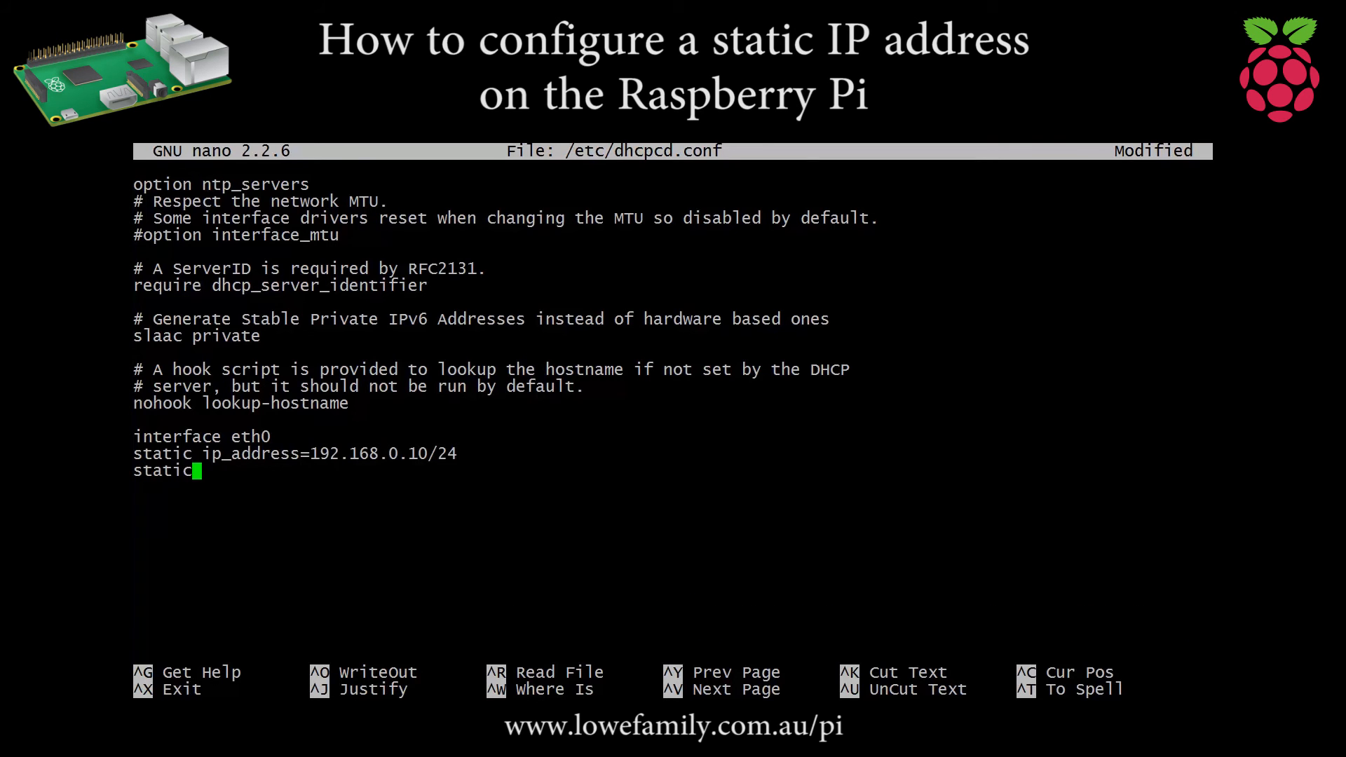
type("rout")
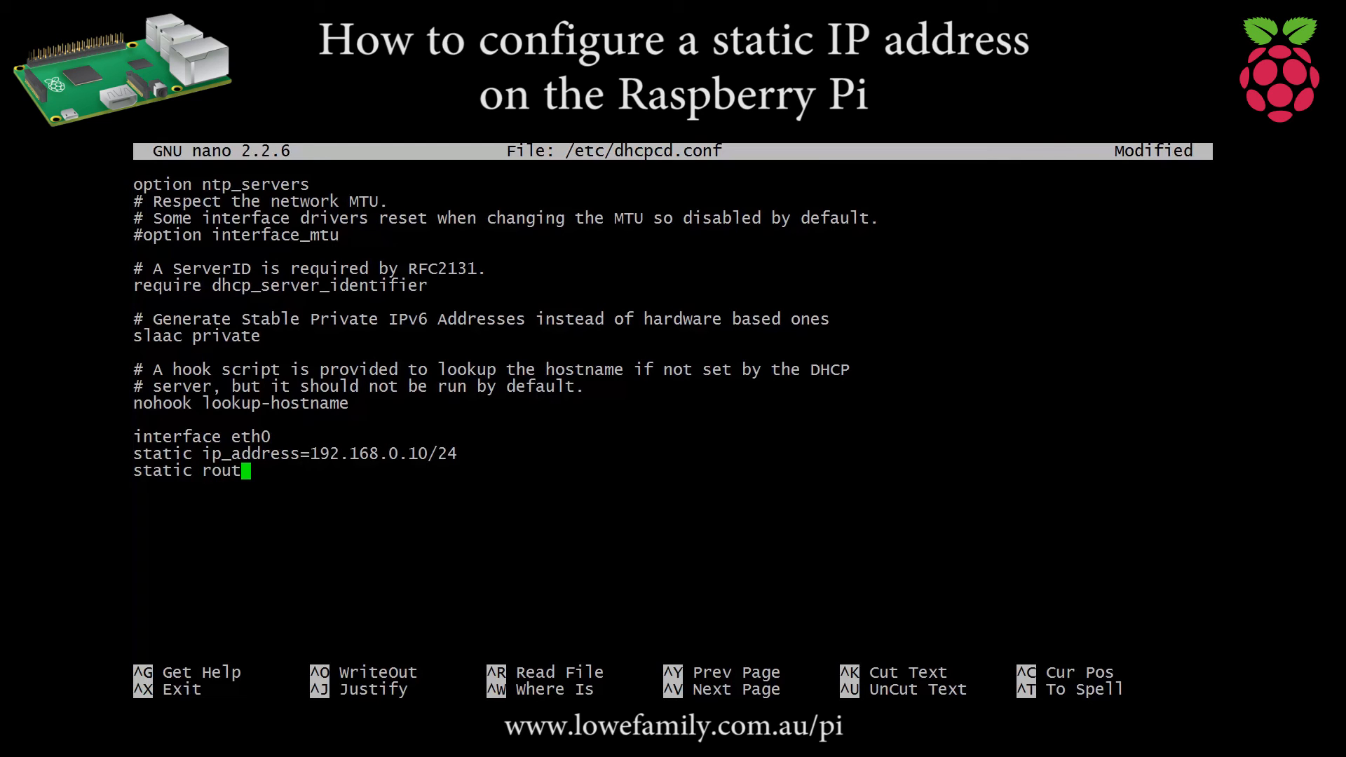
type("ers=1")
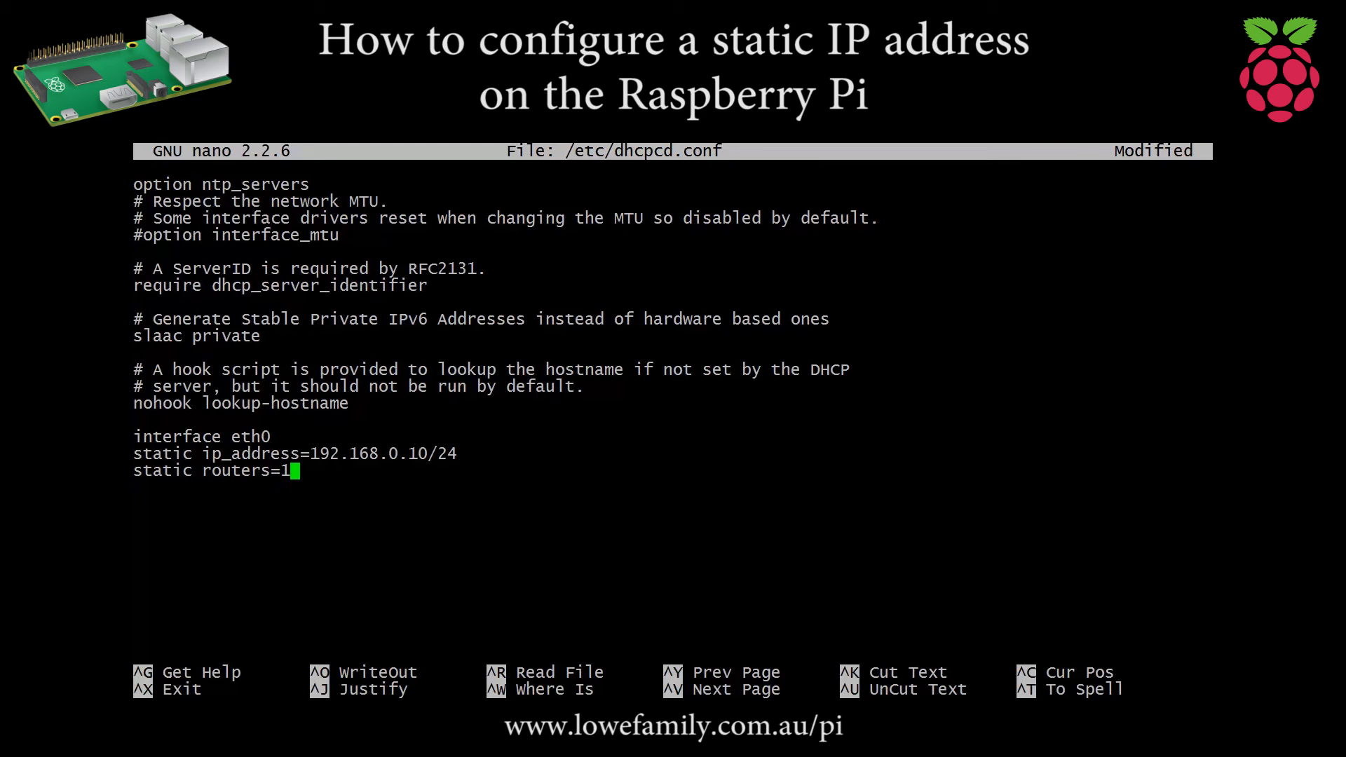
type("92.16")
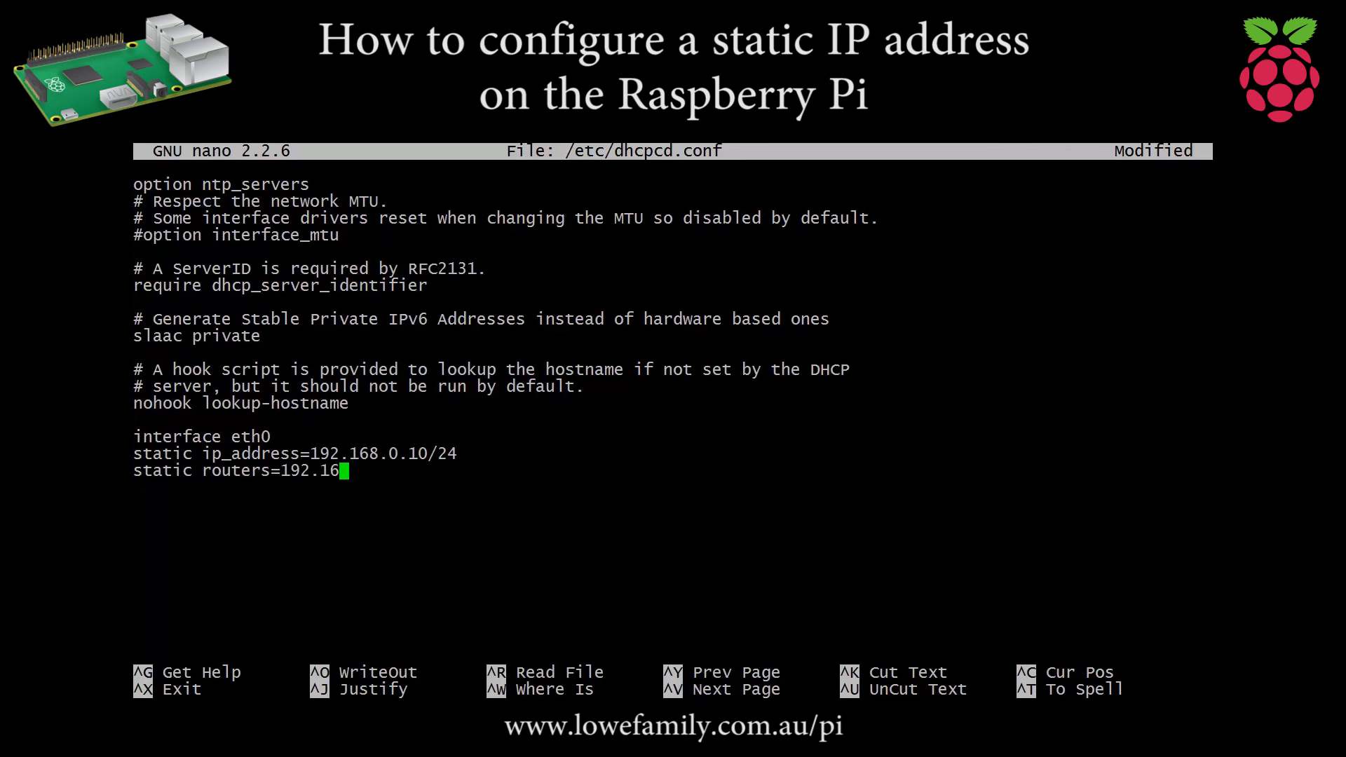
type("8.0.1")
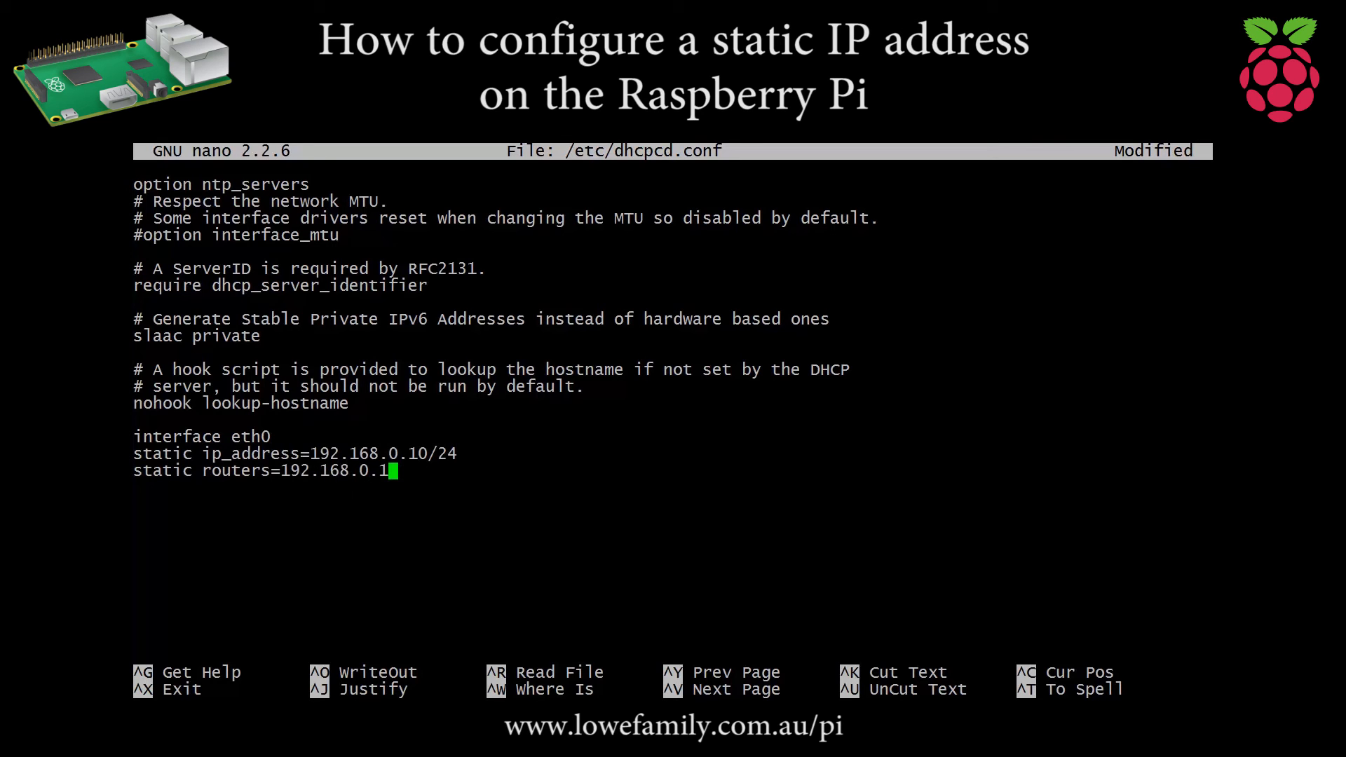
key("Return")
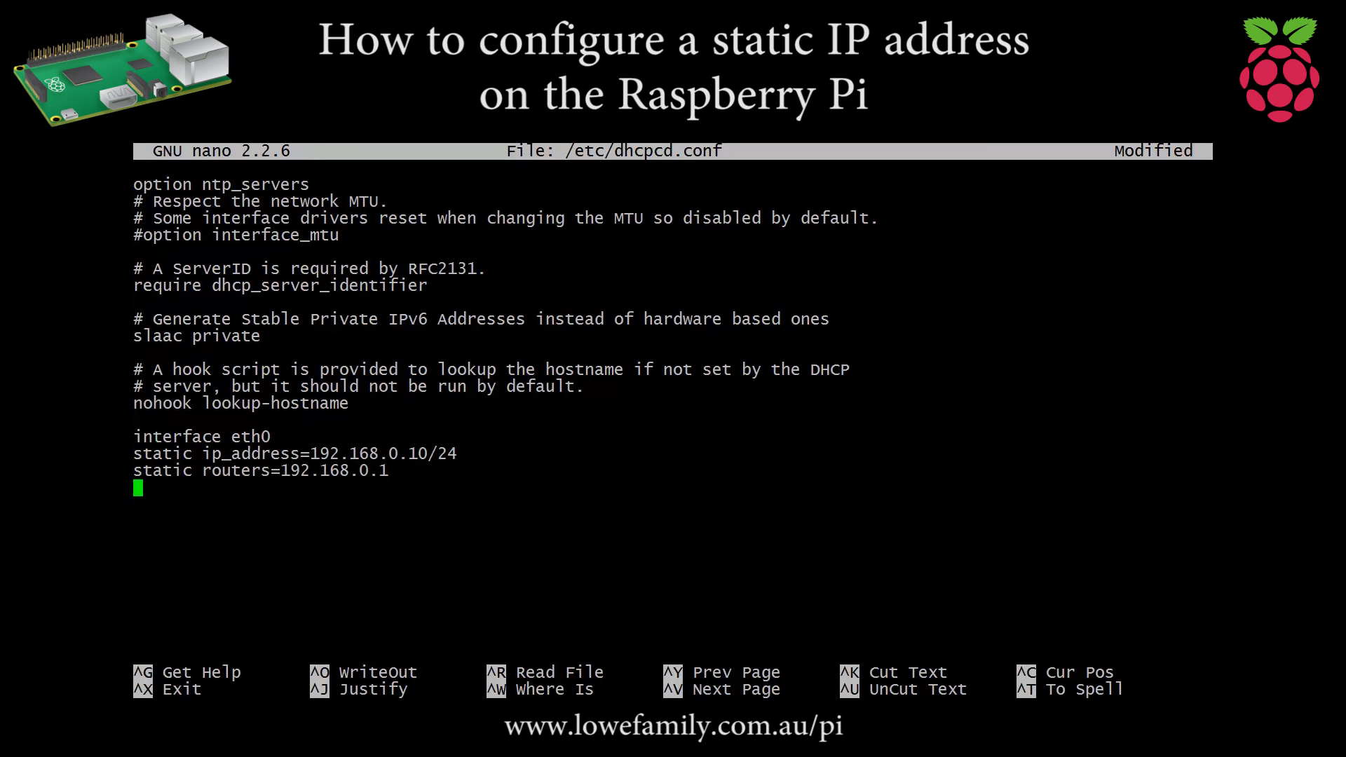
Add 'static domain_name_servers=192.168.0.1' as the DNS line and begin a new line.
type("stati")
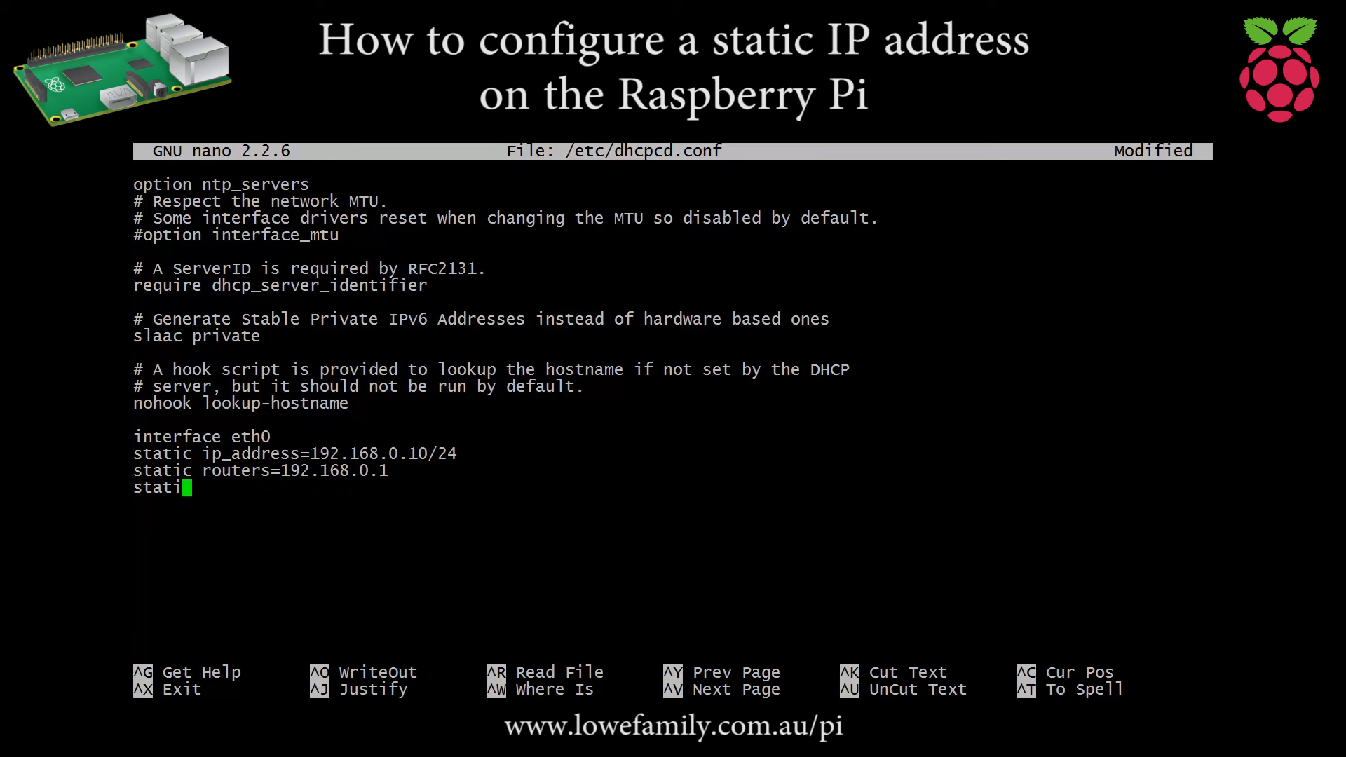
type("c dom")
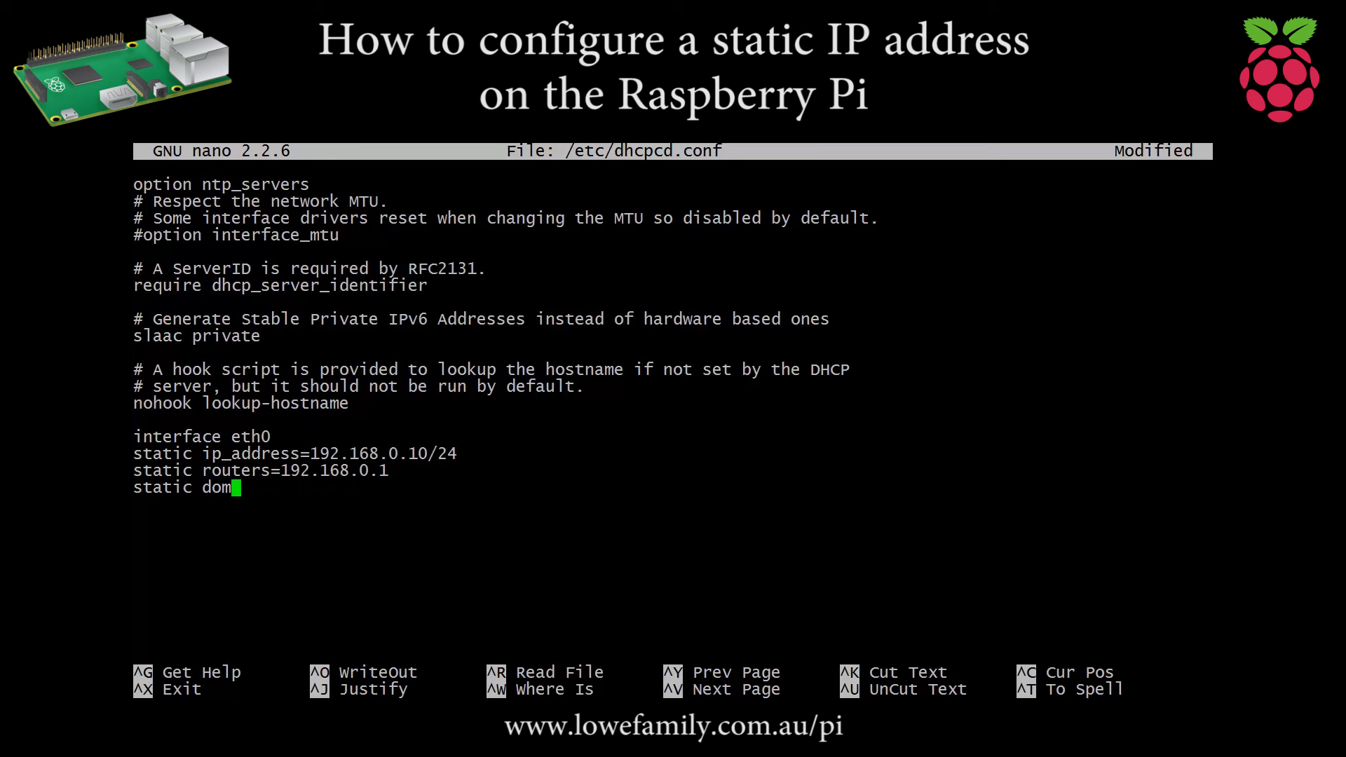
type("ain_n")
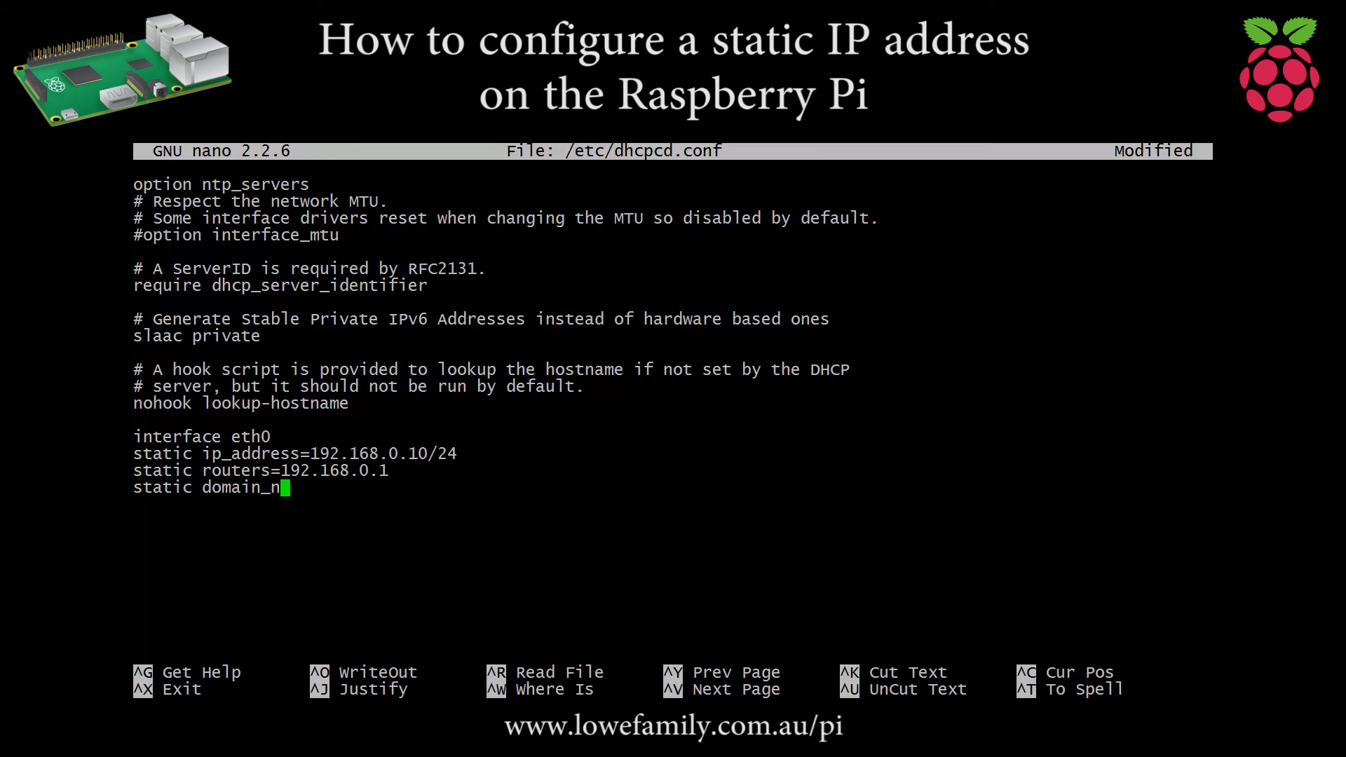
type("ame_server")
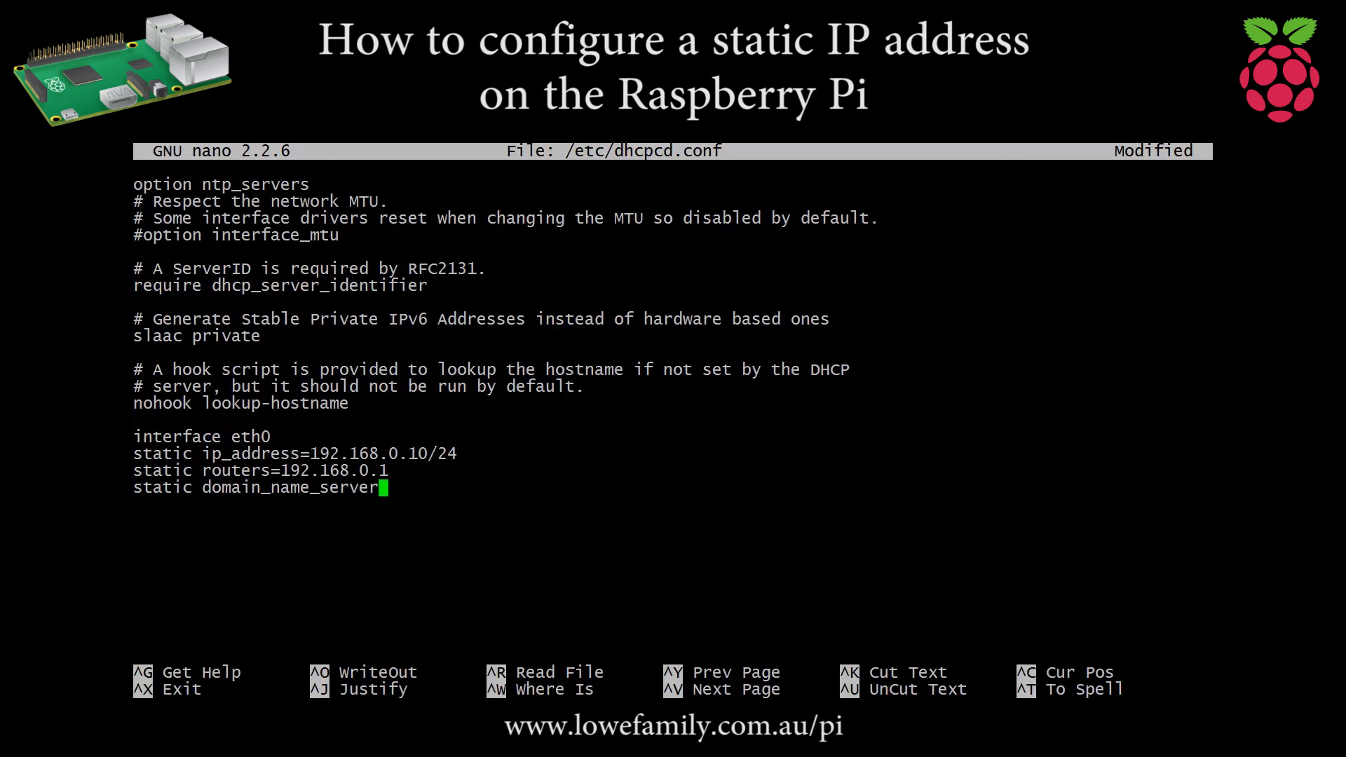
type("s=192")
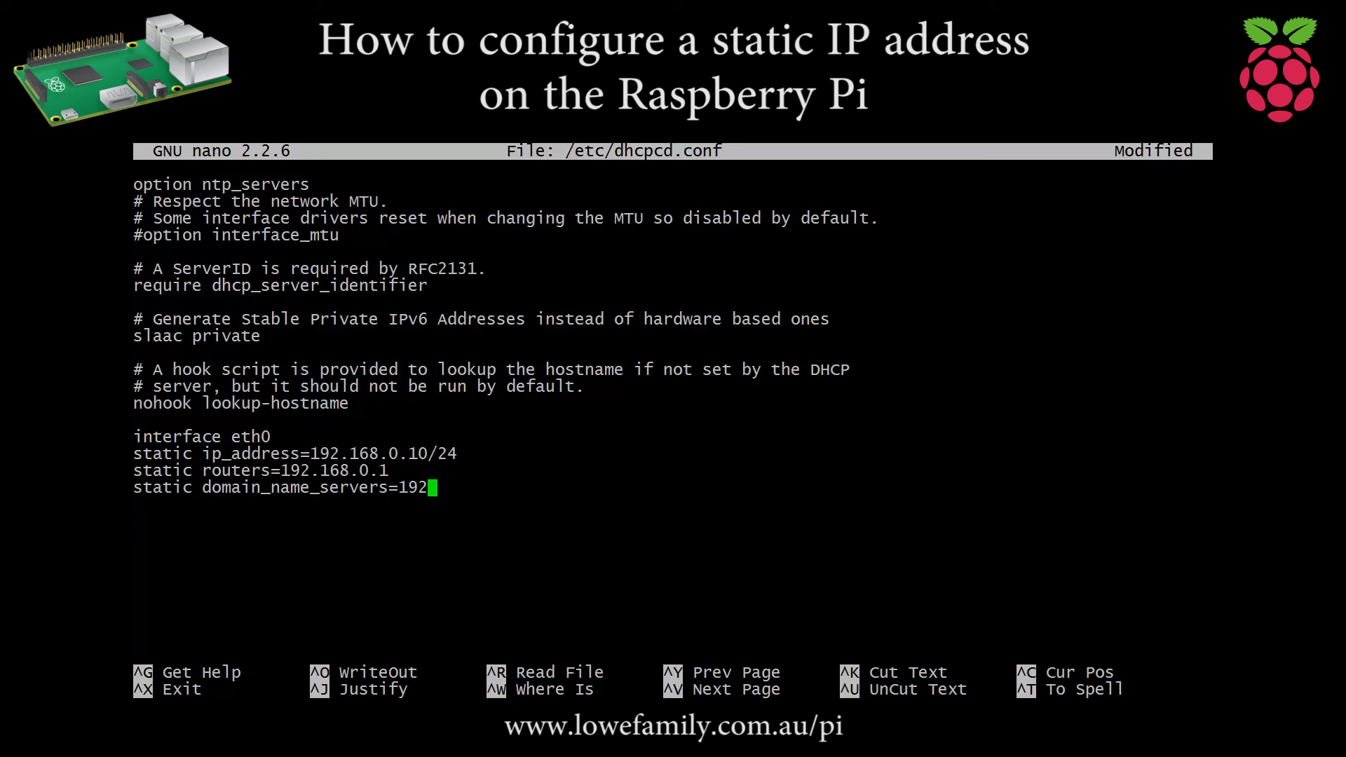
type(".168.")
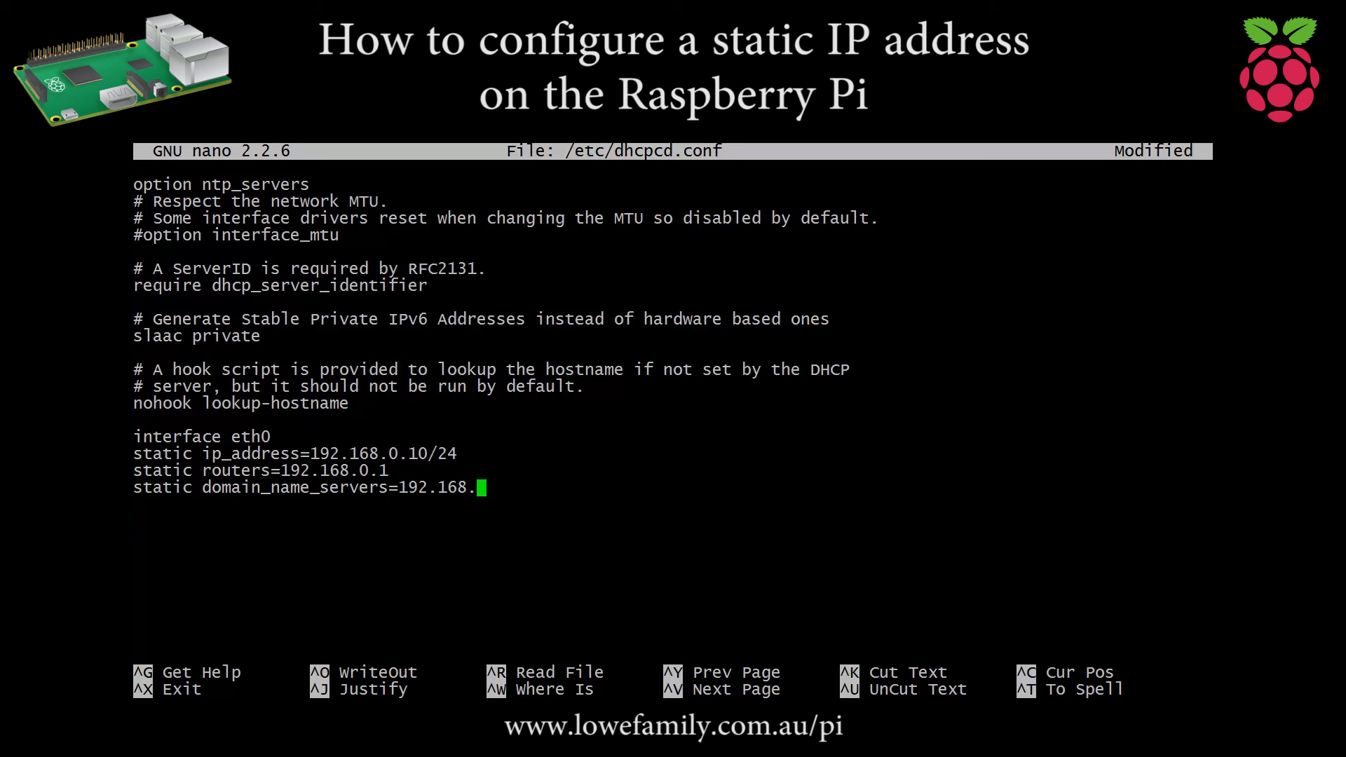
type("0.1")
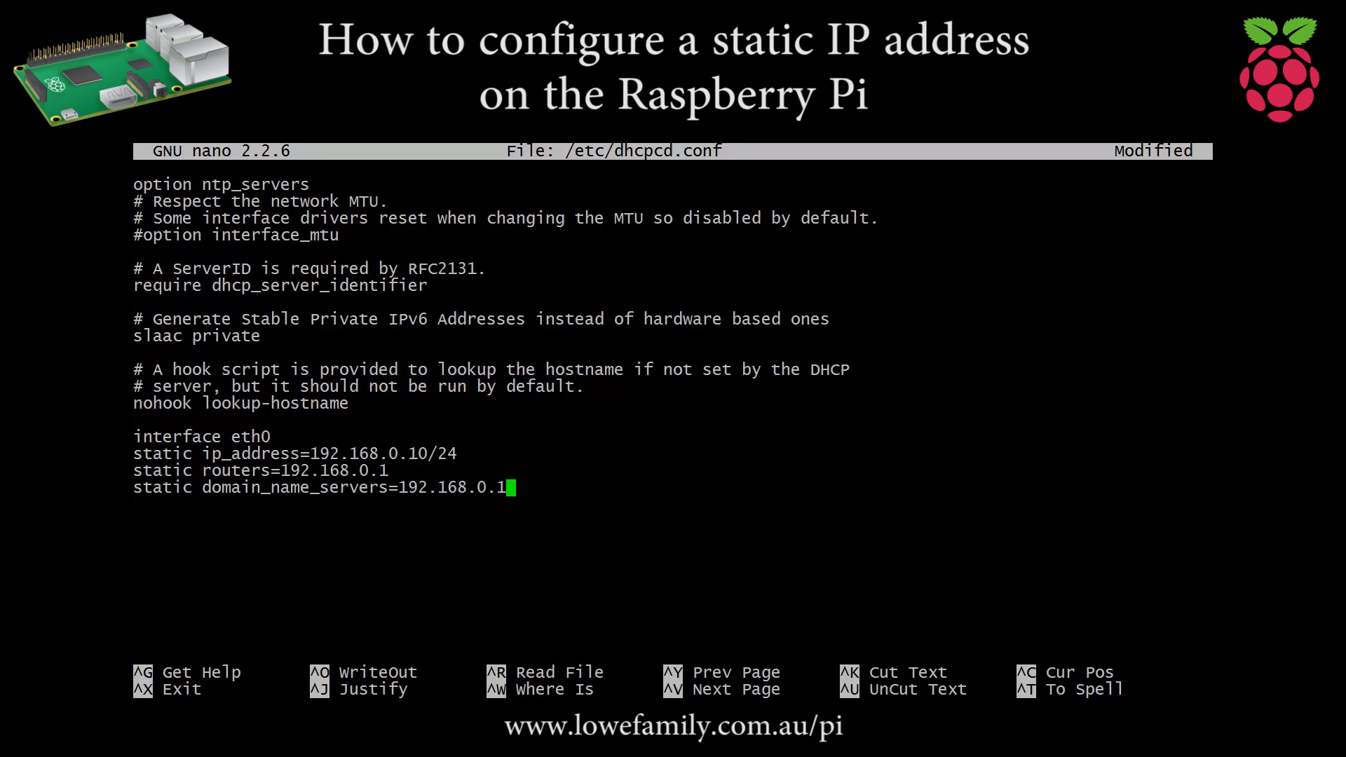
key("Return")
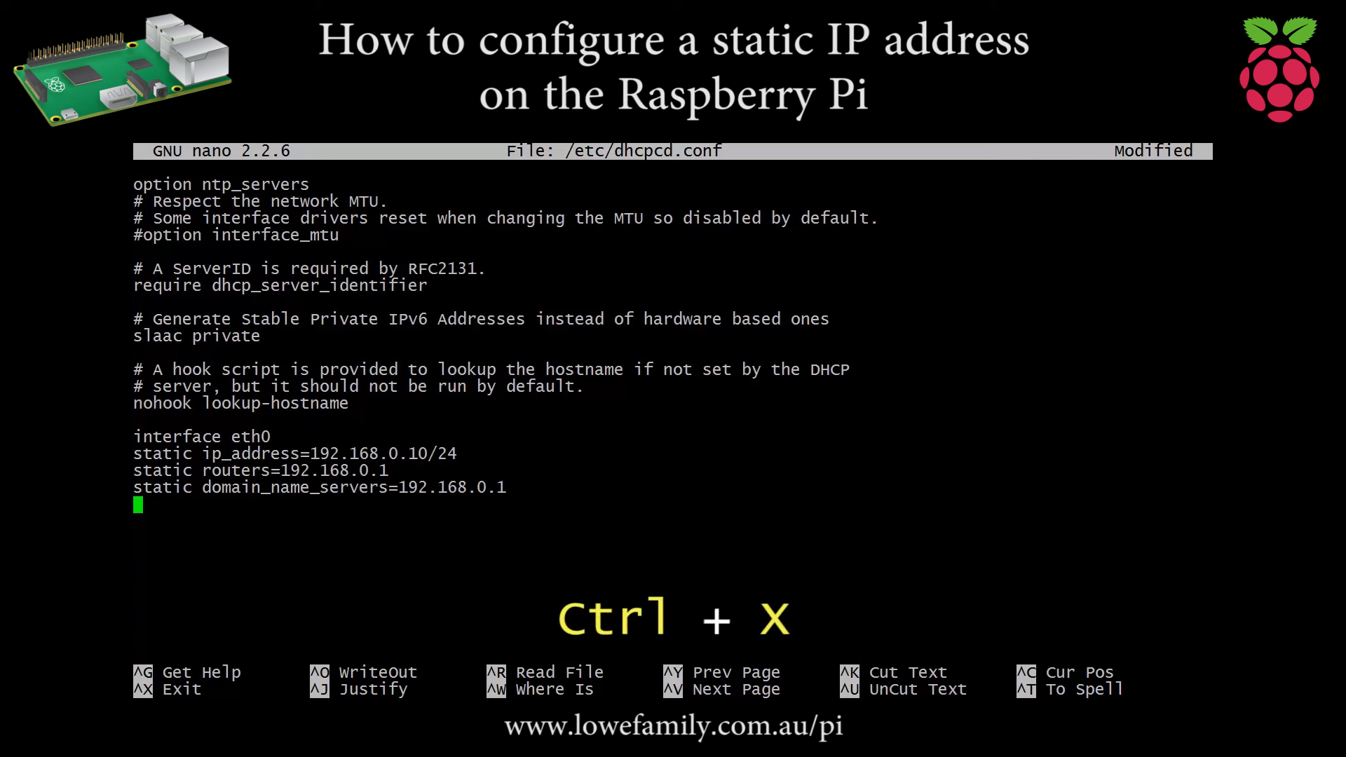
Exit nano, saving the modified dhcpcd.conf under its existing name.
key("ctrl+x")
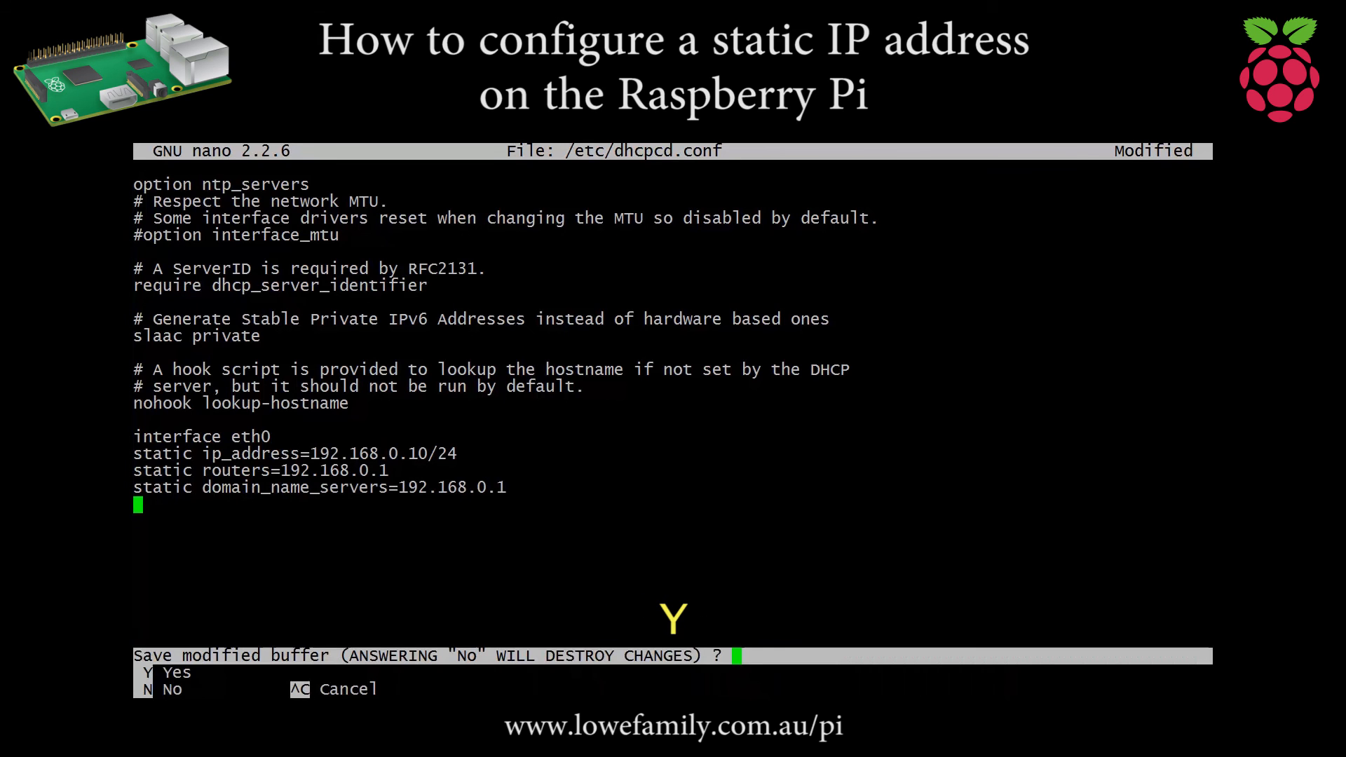
key("y")
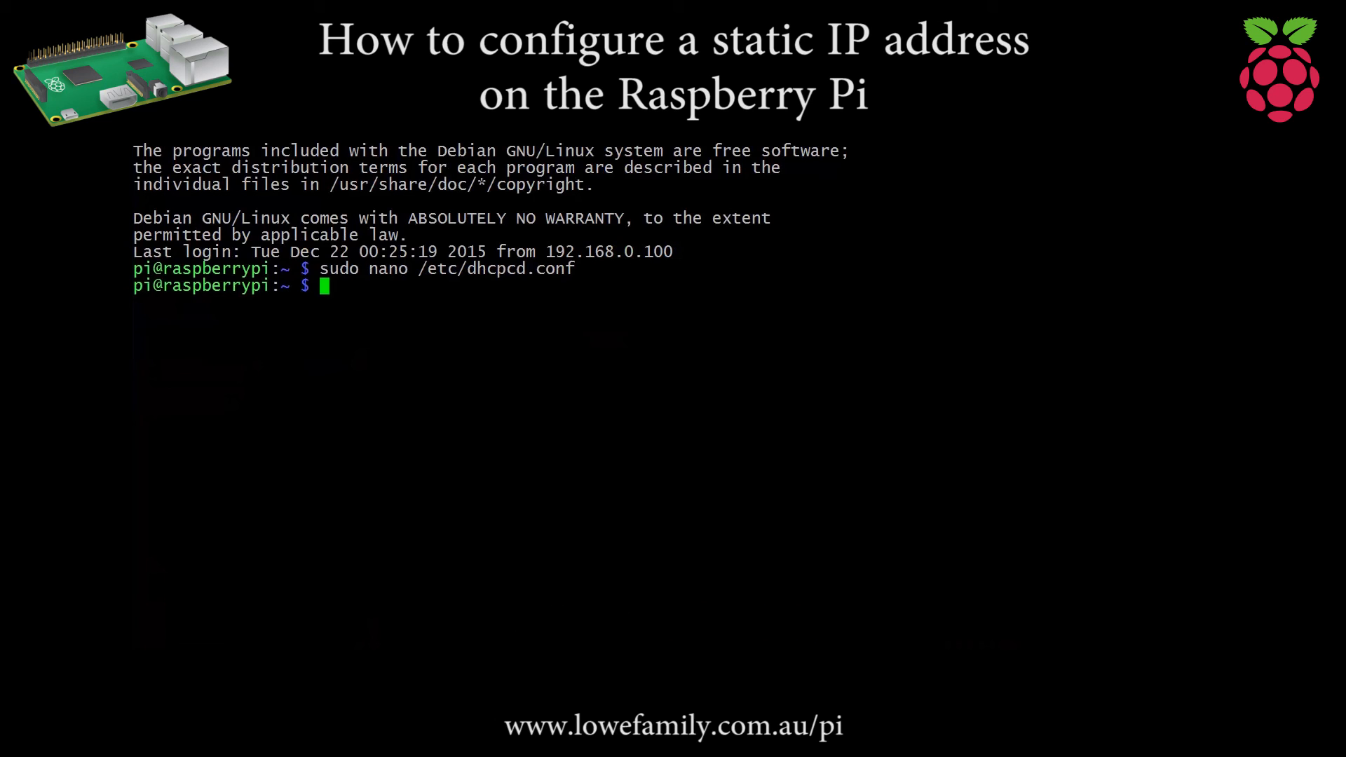
Run sudo reboot so the Pi restarts with the new static network settings.
type("sudo reb")
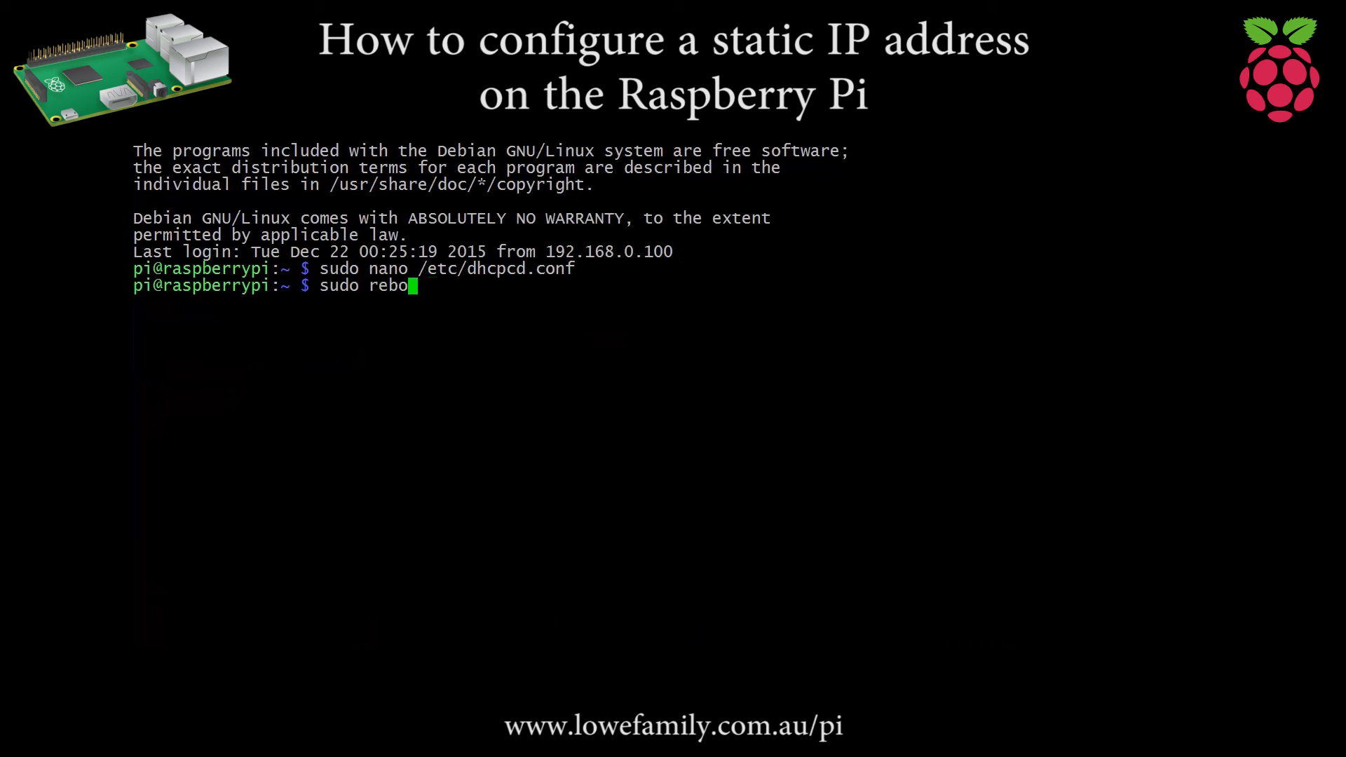
type("ot")
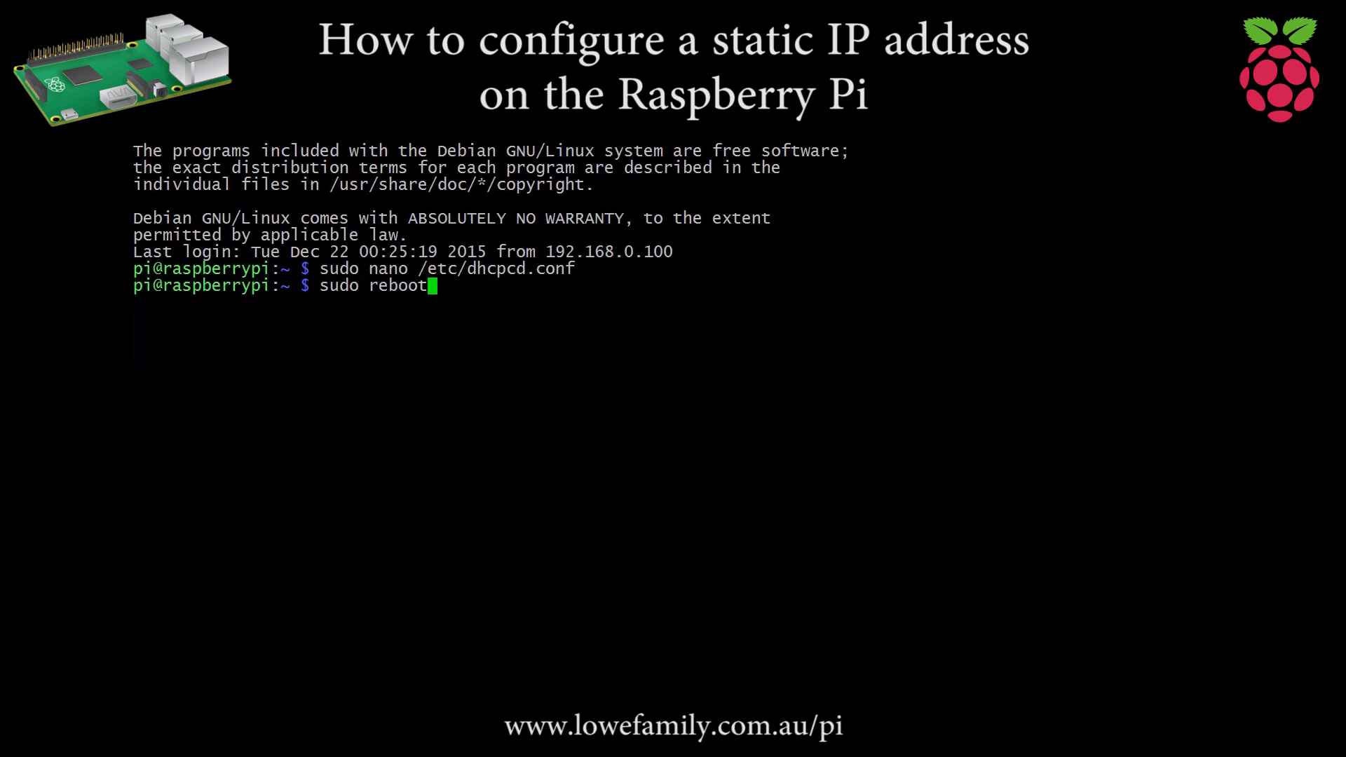
key("Return")
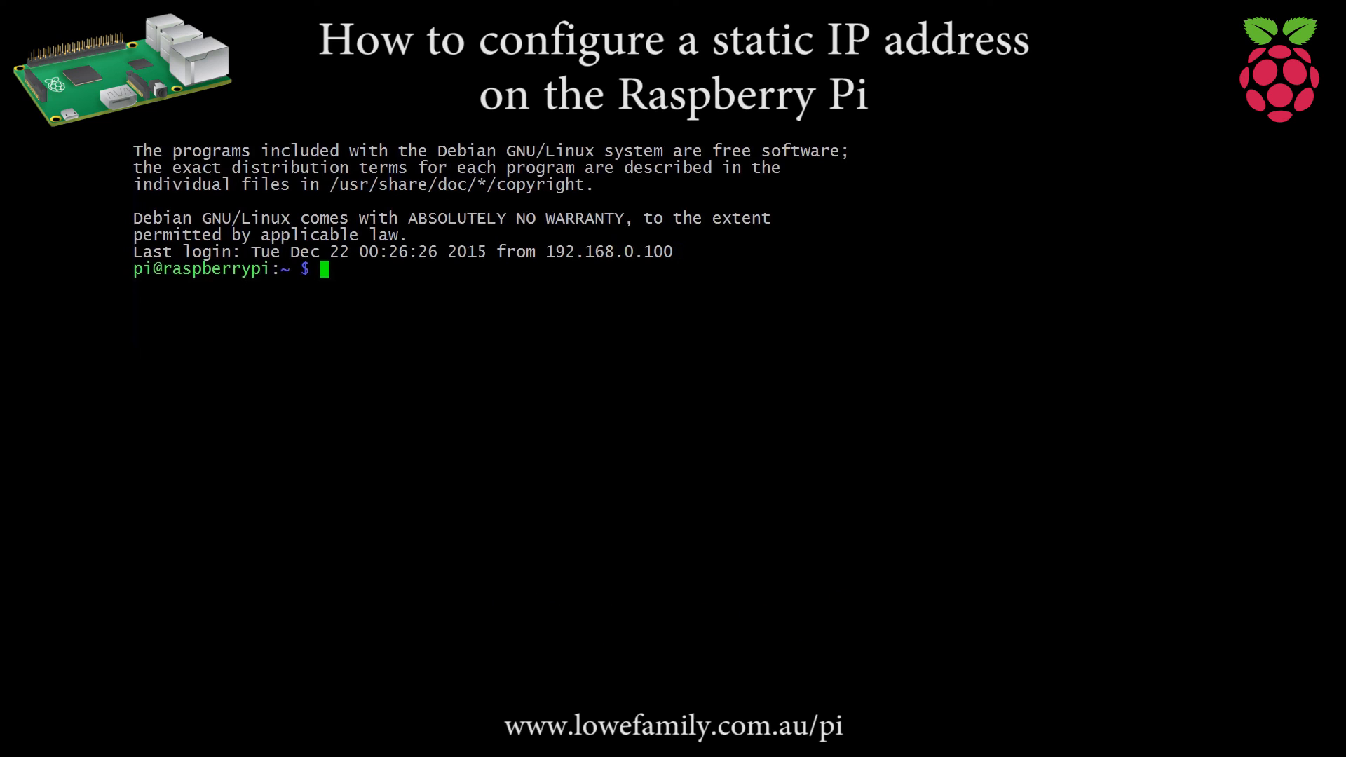
Run ifconfig eth0 to confirm eth0 now has inet addr 192.168.0.10.
type("ifcon")
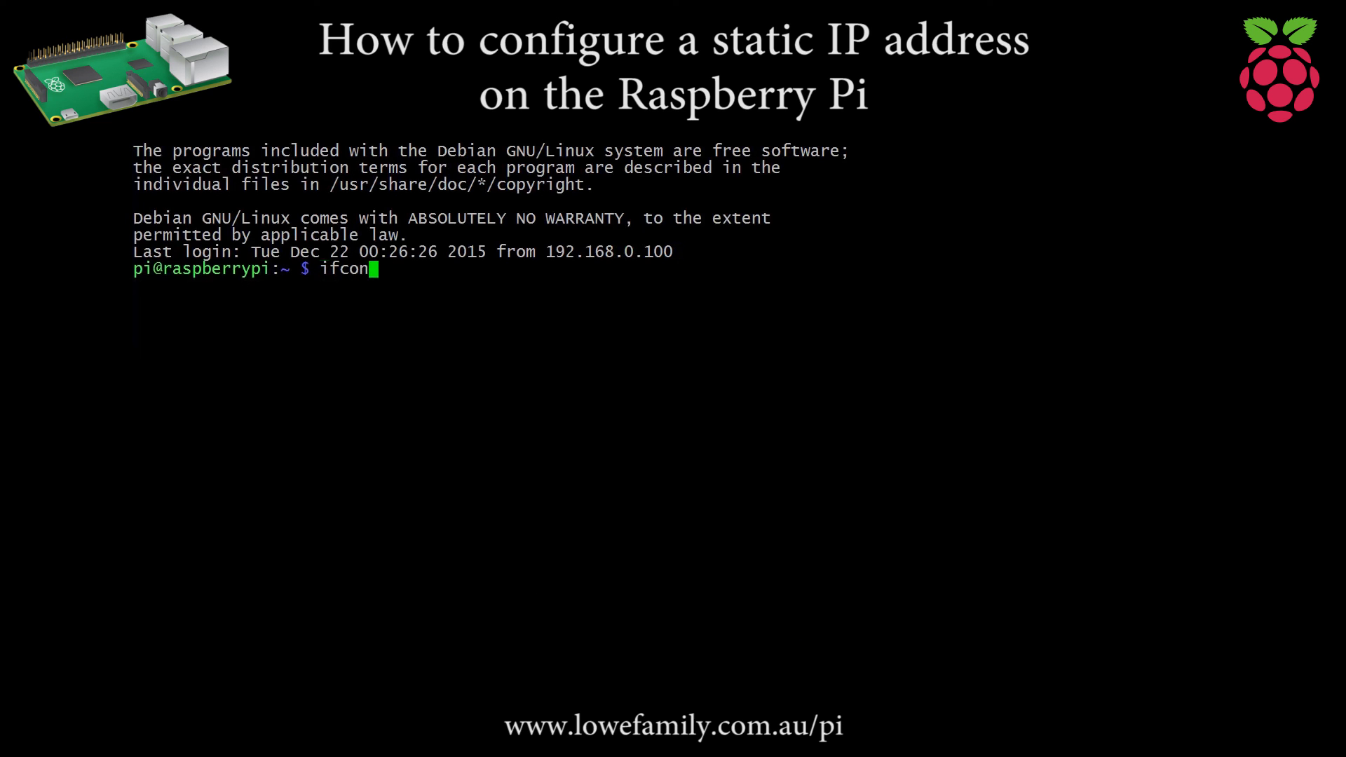
type("fig e")
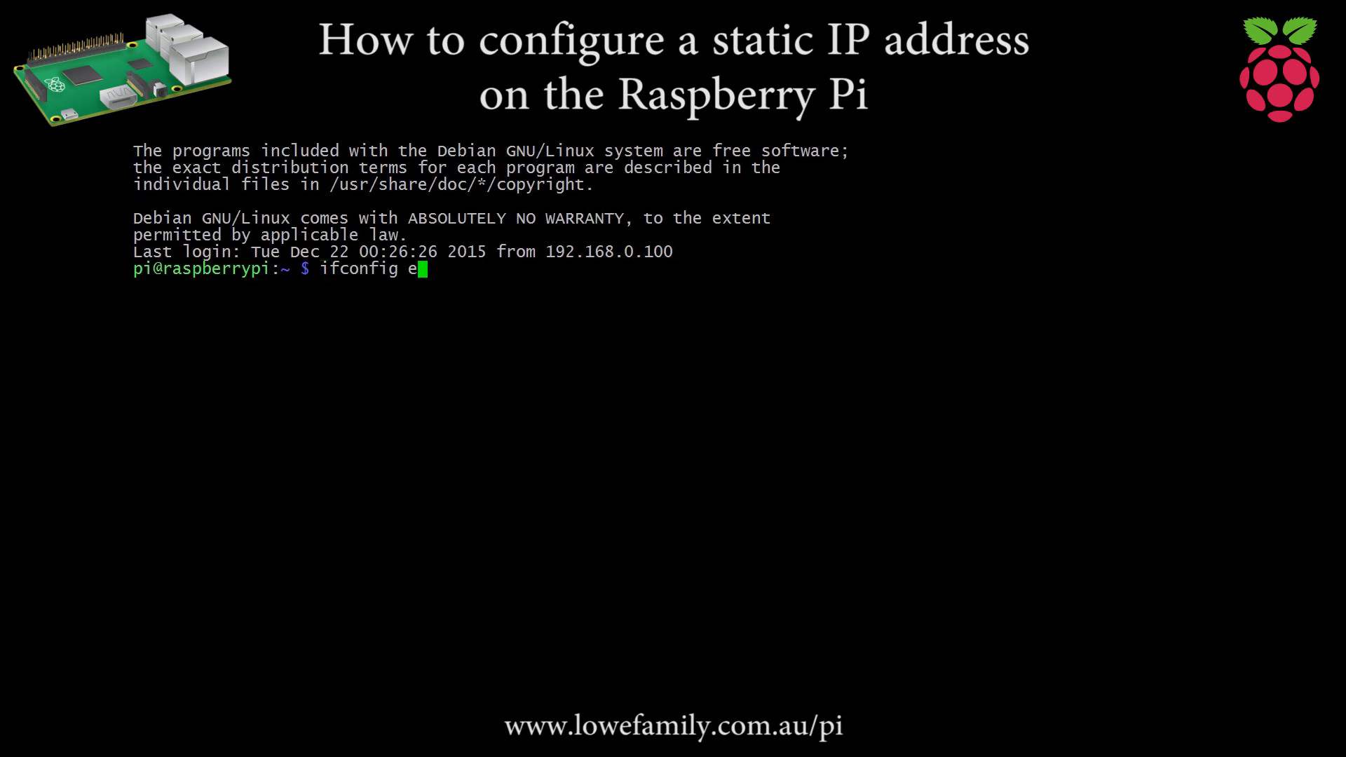
type("th0")
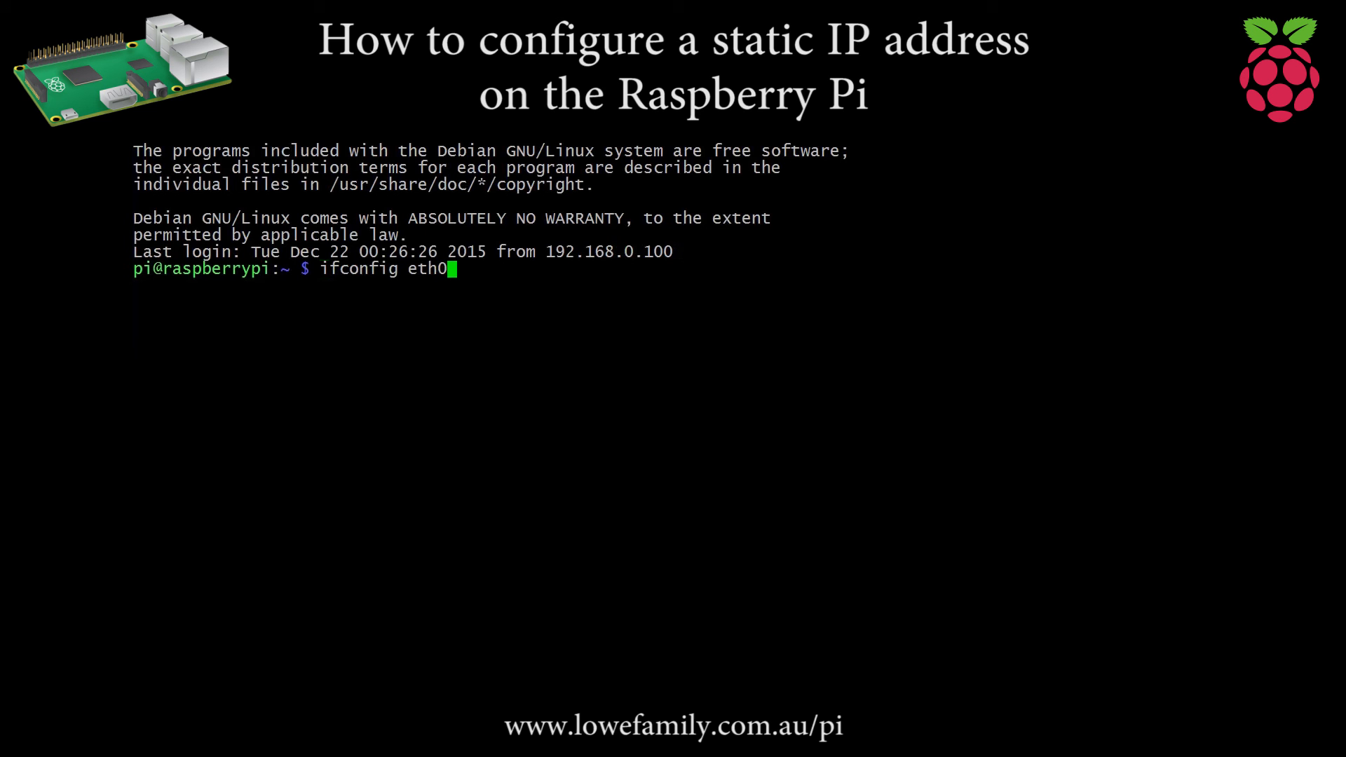
key("Return")
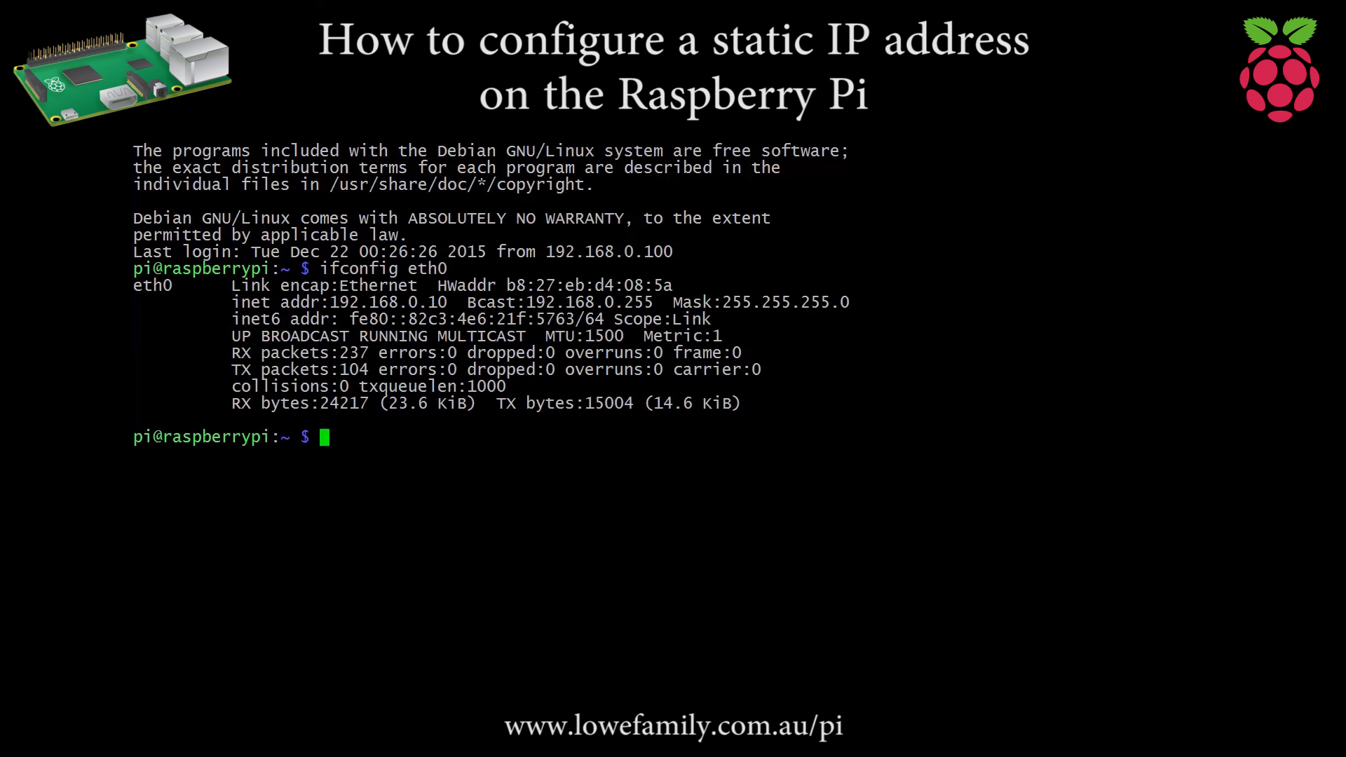